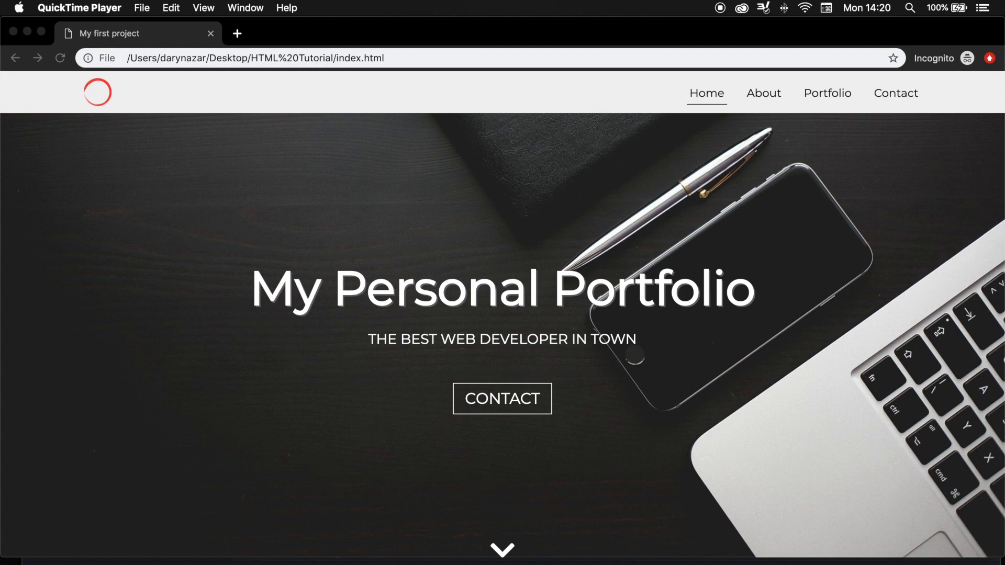
{"action": "mouse_move", "coordinate": [485, 255]}
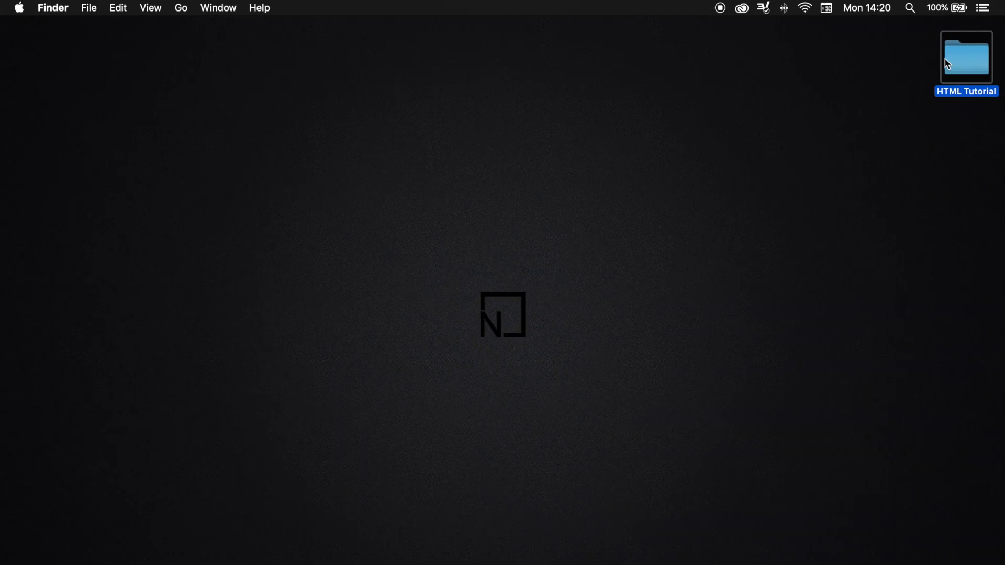
Create an empty 'videos' folder inside the HTML Tutorial project folder.
{"action": "double_click", "coordinate": [965, 58]}
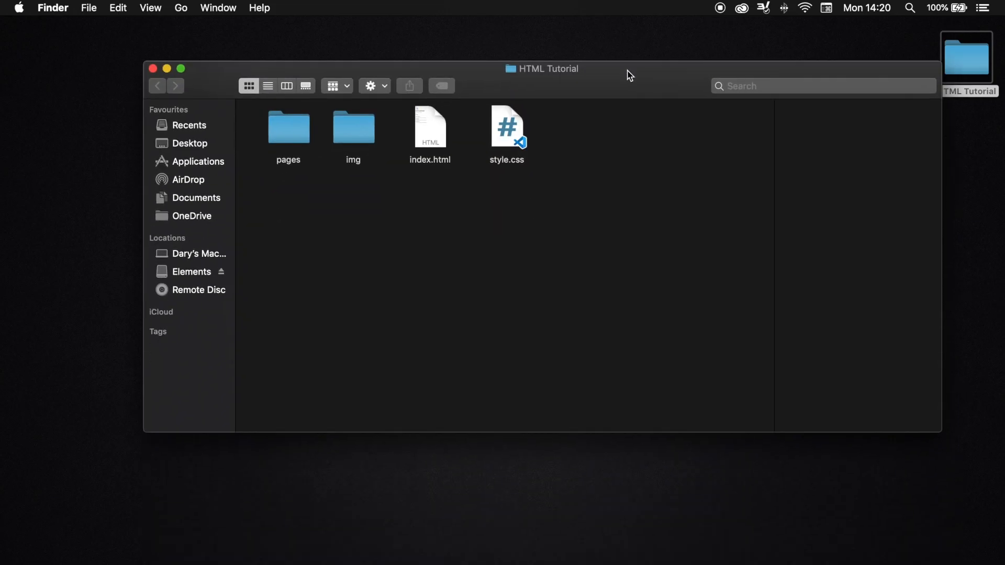
{"action": "mouse_move", "coordinate": [334, 114]}
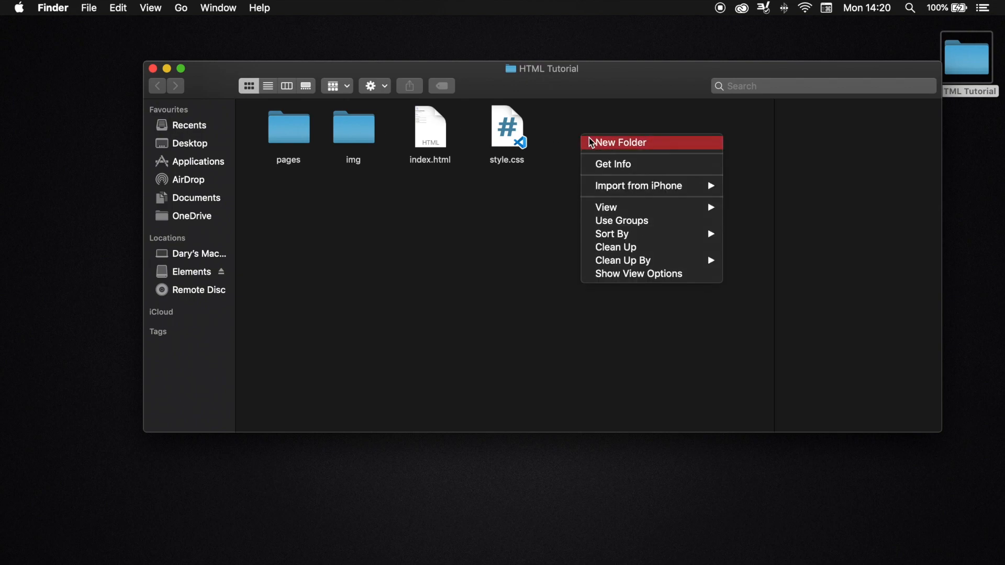
{"action": "left_click", "coordinate": [616, 143]}
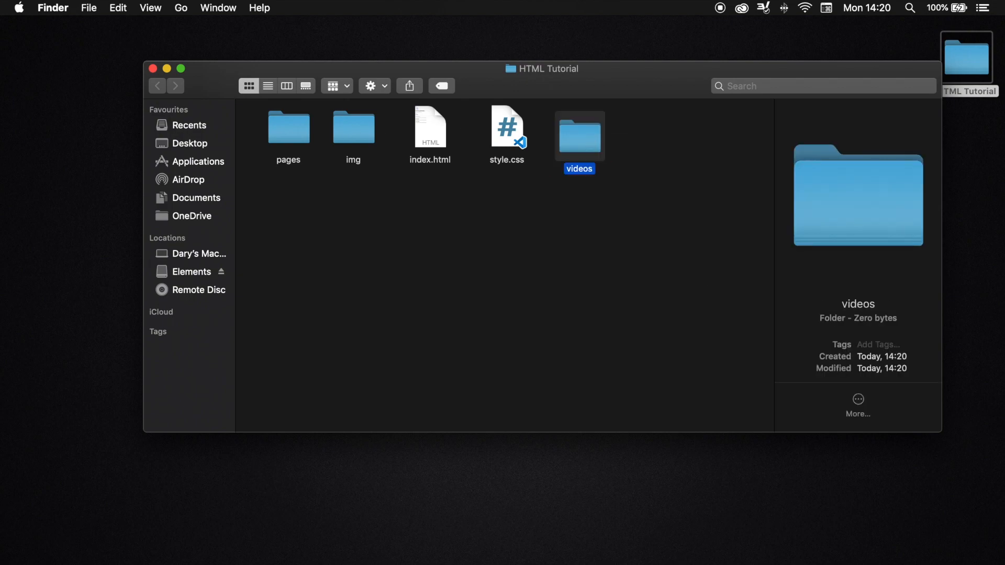
{"action": "left_click", "coordinate": [602, 205]}
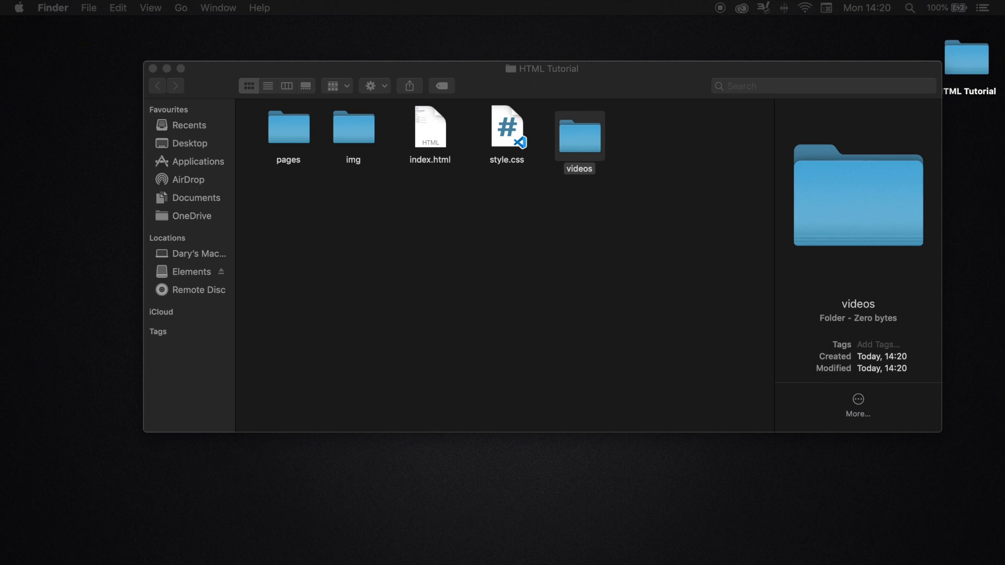
Open the videos folder to confirm introduction.mp4 is inside.
{"action": "double_click", "coordinate": [577, 136]}
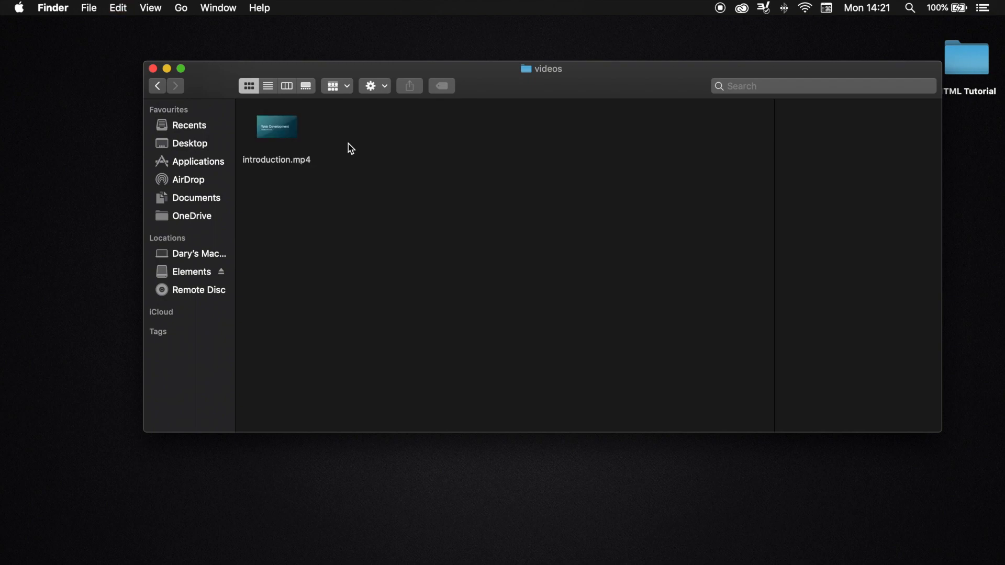
{"action": "mouse_move", "coordinate": [503, 275]}
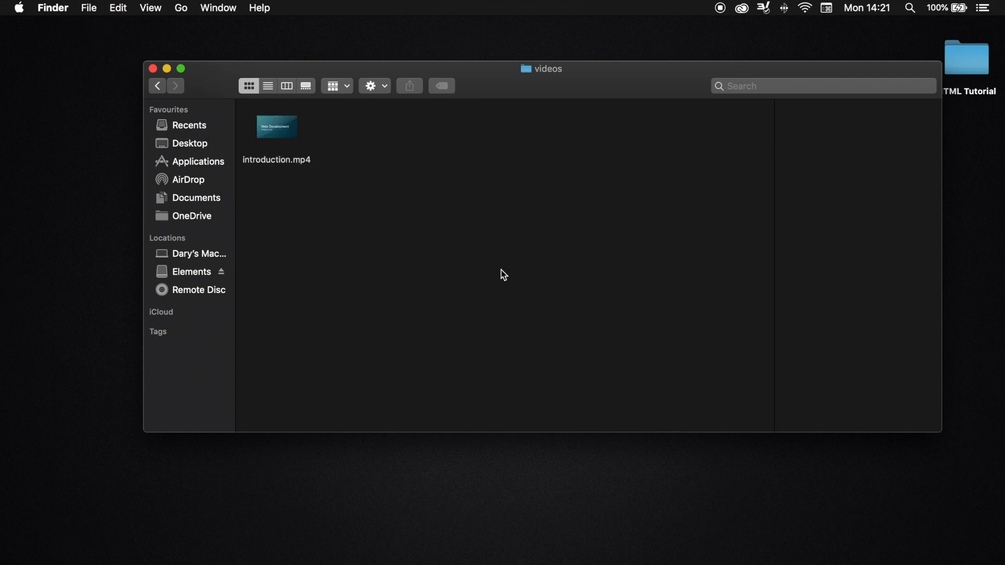
{"action": "mouse_move", "coordinate": [465, 152]}
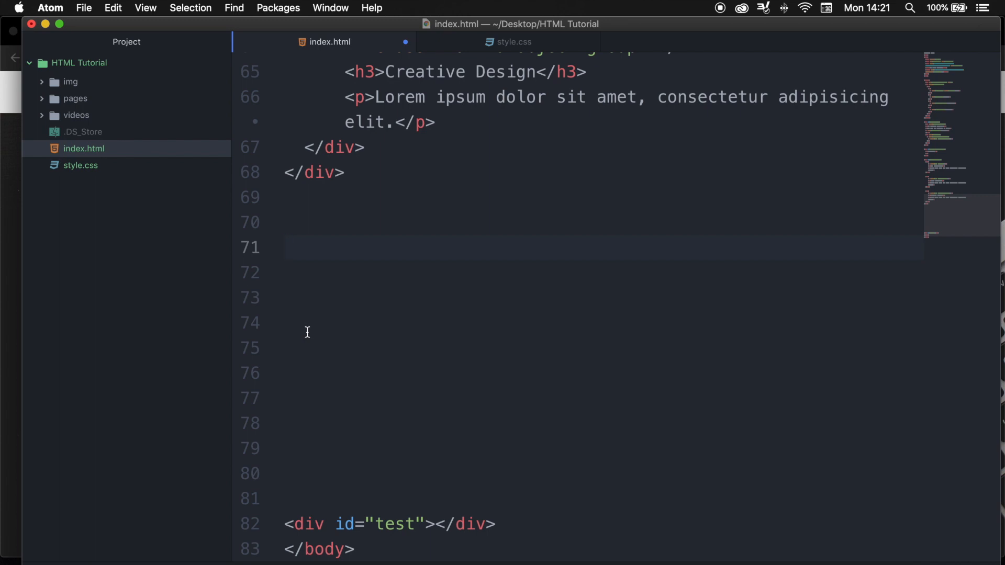
Add a div with id 'content-video' on line 71 of index.html.
{"action": "left_click", "coordinate": [283, 249]}
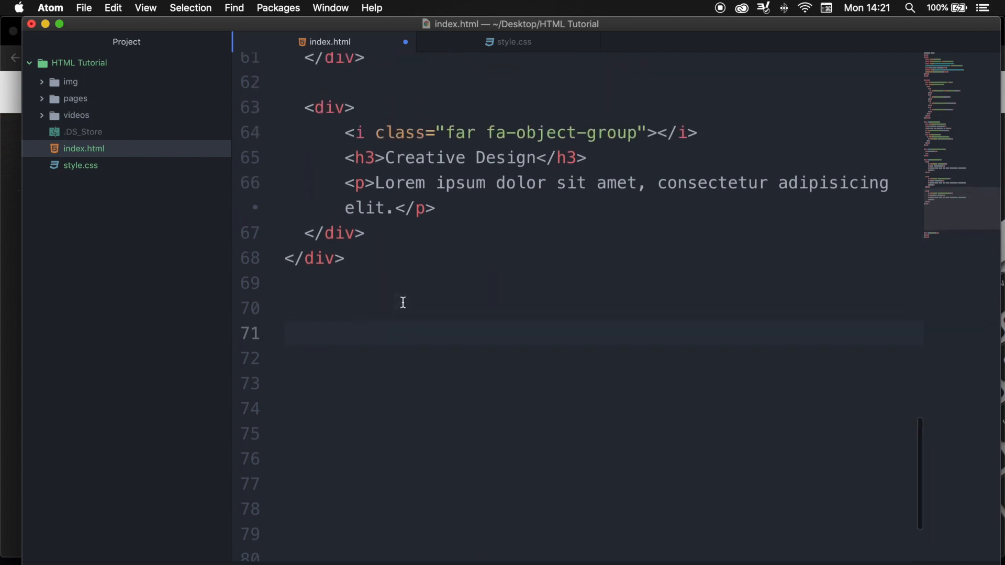
{"action": "scroll", "scroll_direction": "down", "scroll_amount": 3}
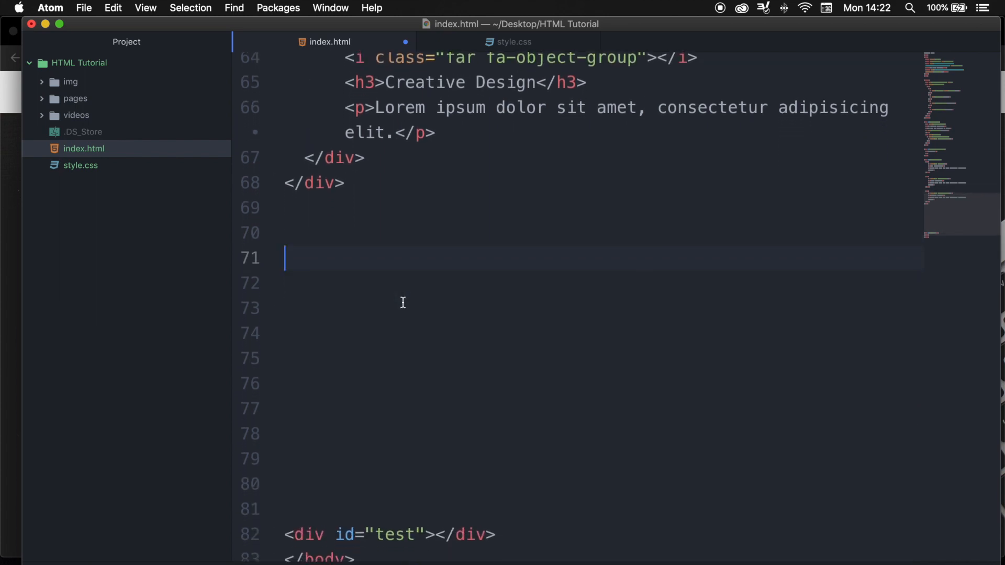
{"action": "type", "text": "div"}
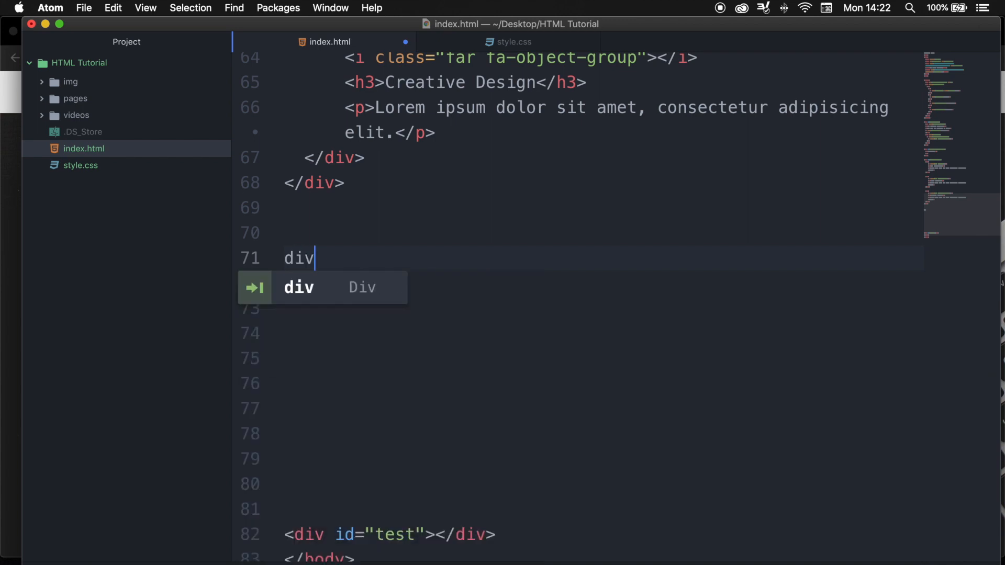
{"action": "key", "text": "tab"}
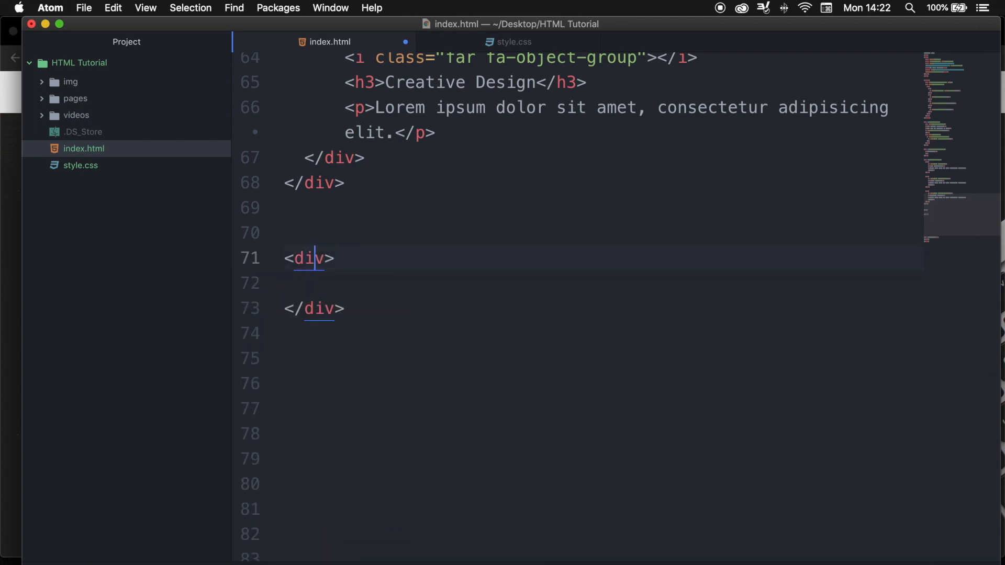
{"action": "type", "text": "id="}
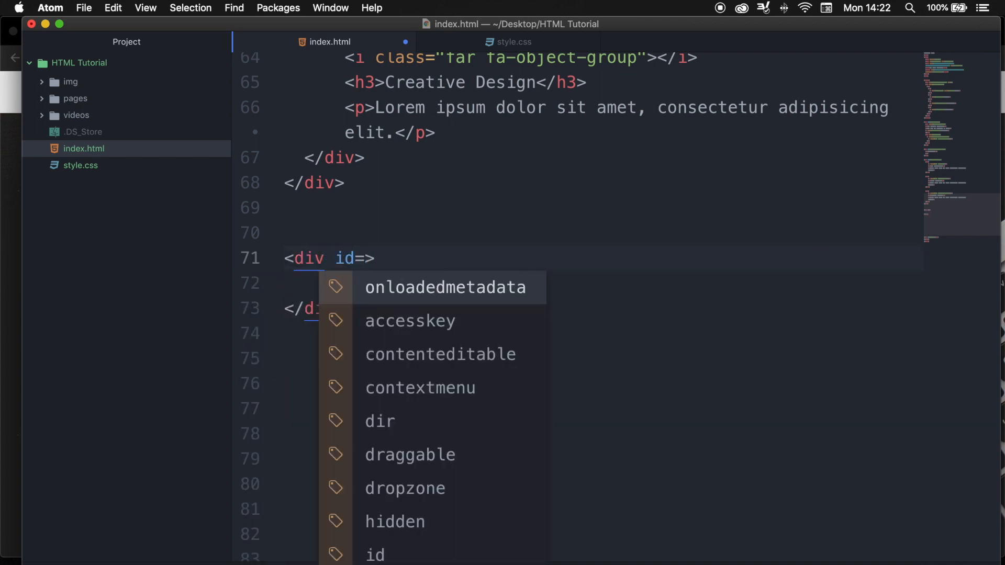
{"action": "type", "text": "\"content-vide"}
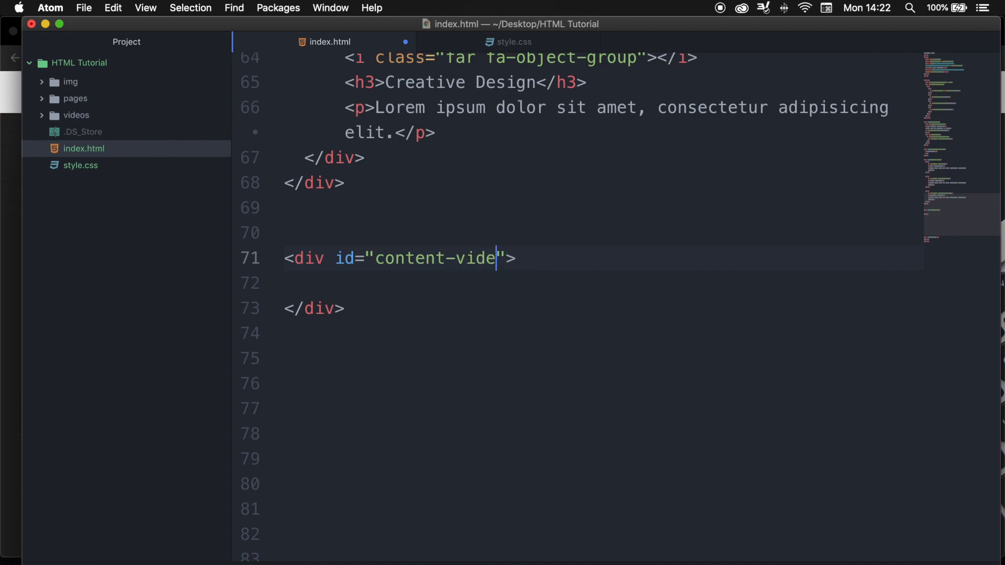
{"action": "type", "text": "o"}
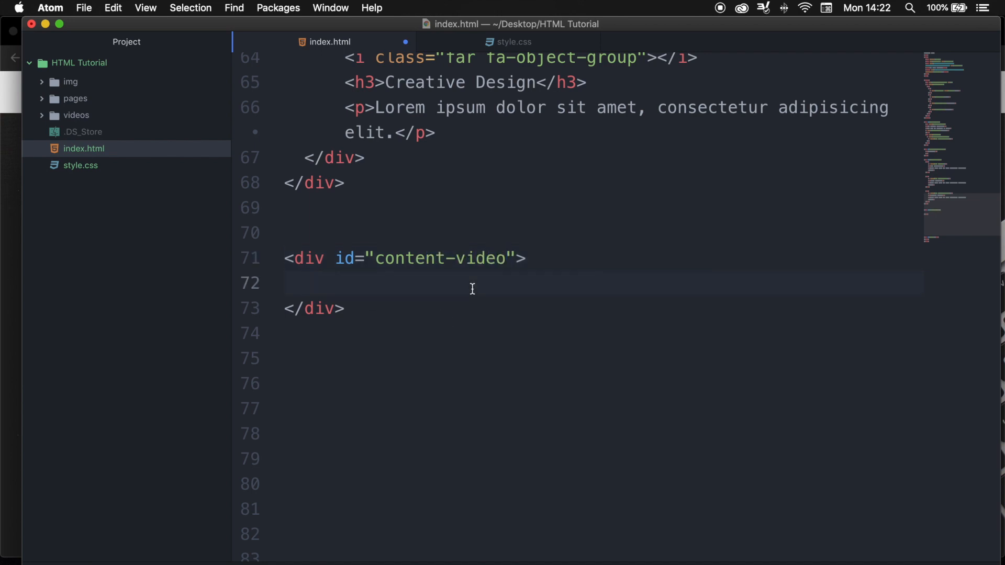
Put a 'My Video' h2 heading and an hr line inside the div.
{"action": "type", "text": "<h2>M</h2>"}
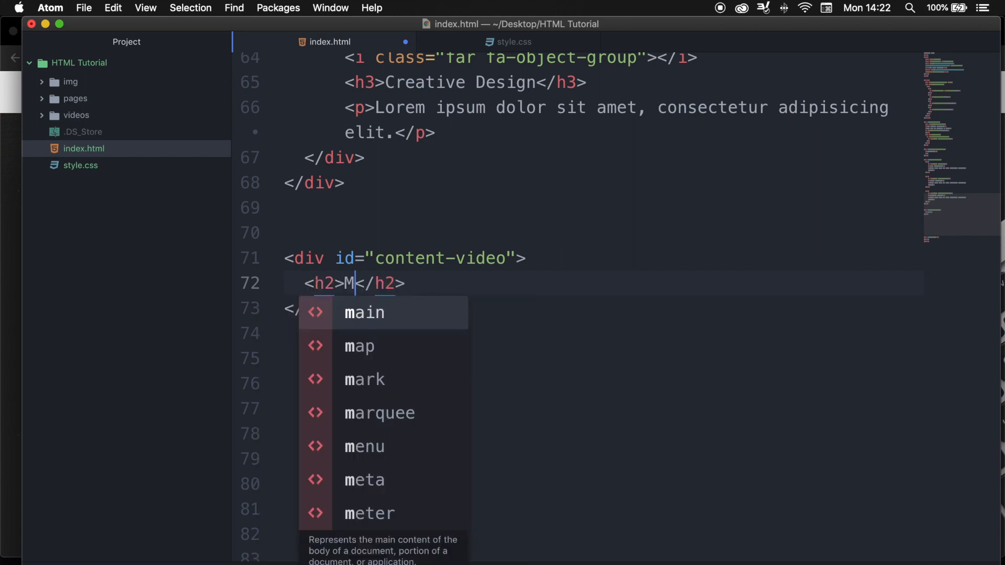
{"action": "type", "text": "y Video"}
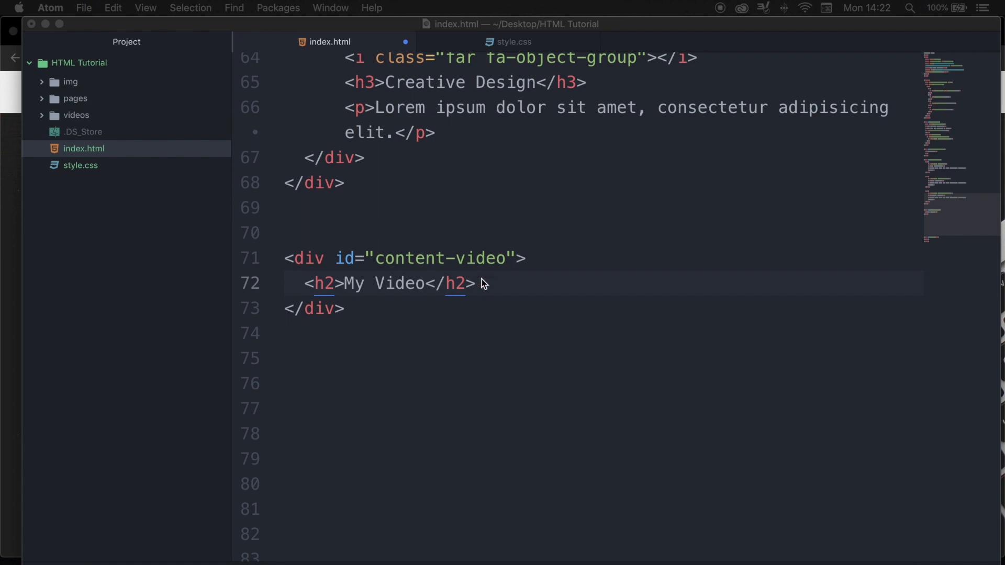
{"action": "type", "text": "<hr>"}
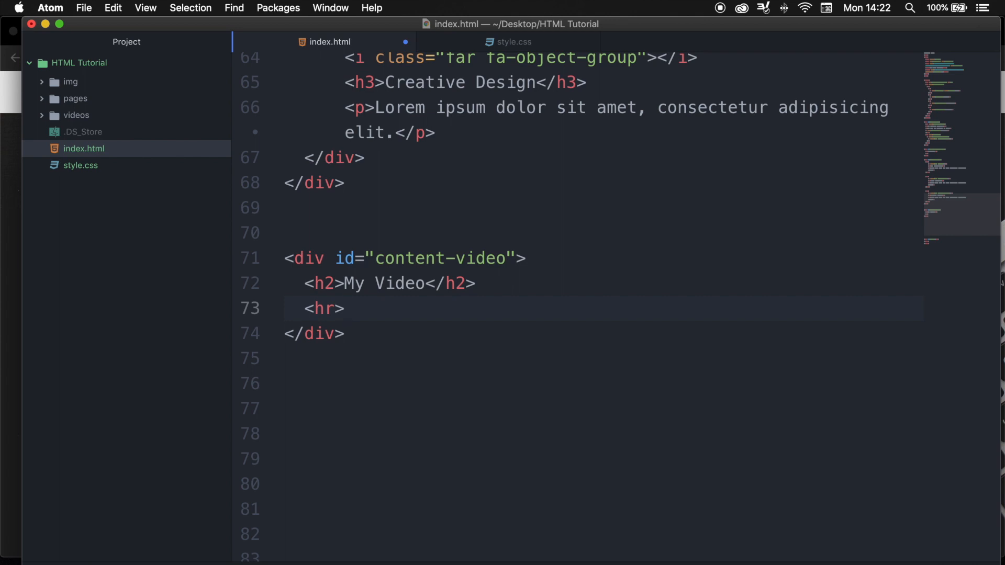
{"action": "left_click", "coordinate": [344, 308]}
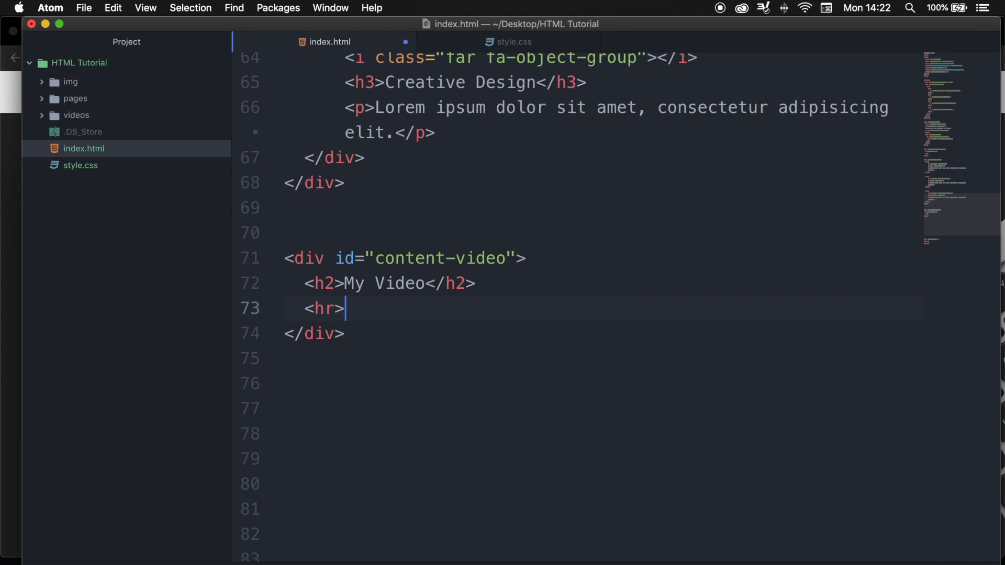
{"action": "key", "text": "enter"}
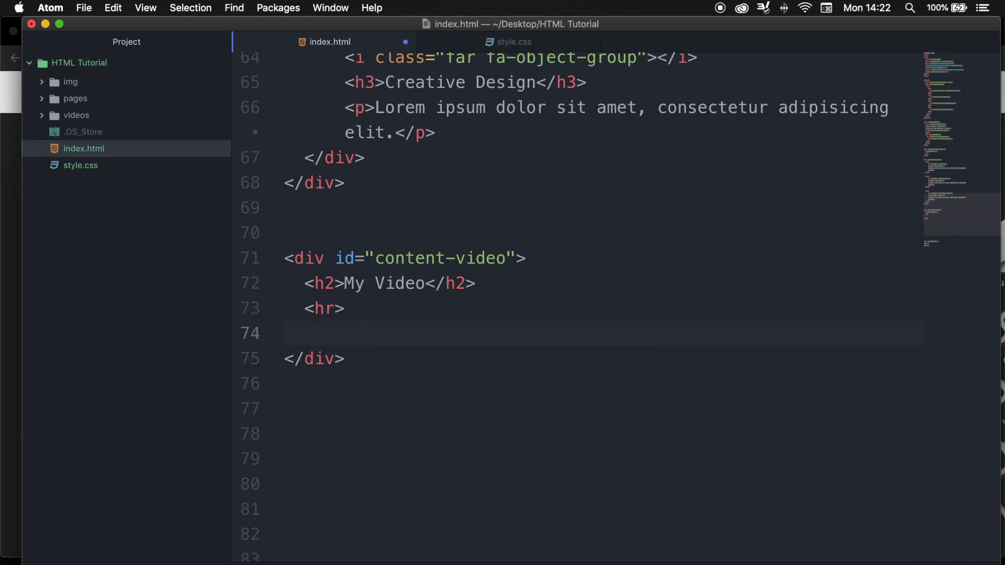
Insert a video element with src 'videos/introduction.mp4' below the hr line.
{"action": "left_click", "coordinate": [305, 333]}
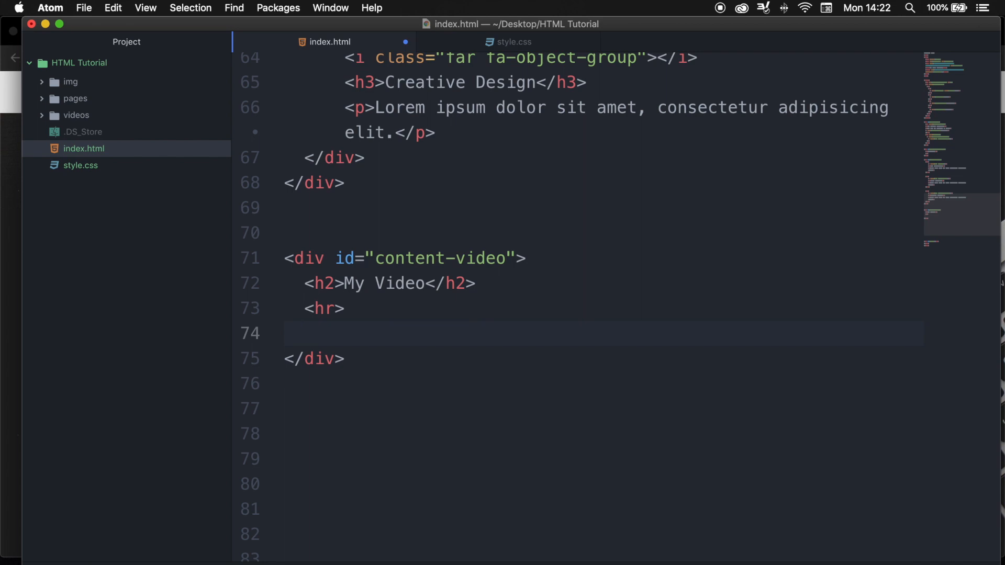
{"action": "type", "text": "video"}
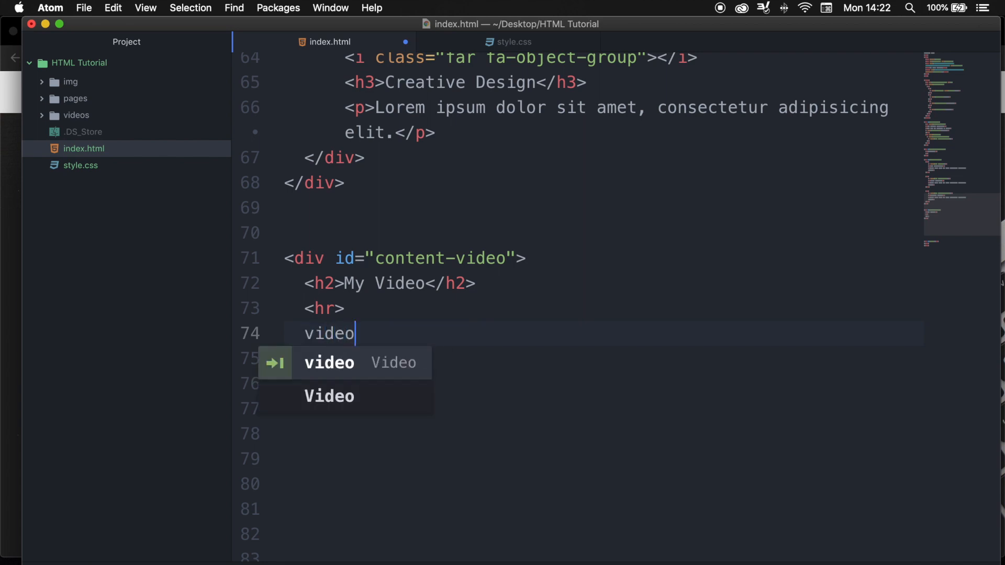
{"action": "key", "text": "tab"}
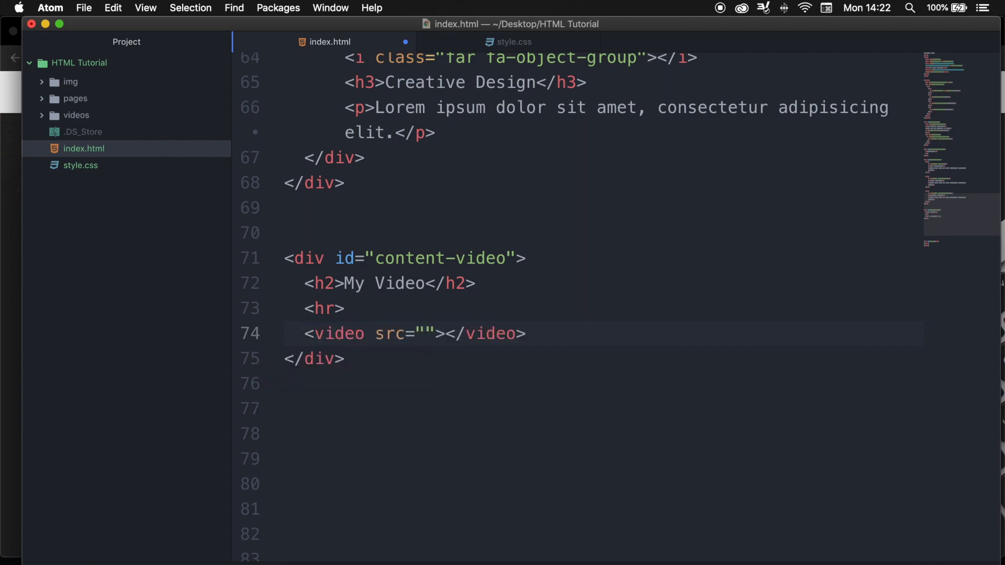
{"action": "left_click", "coordinate": [424, 333]}
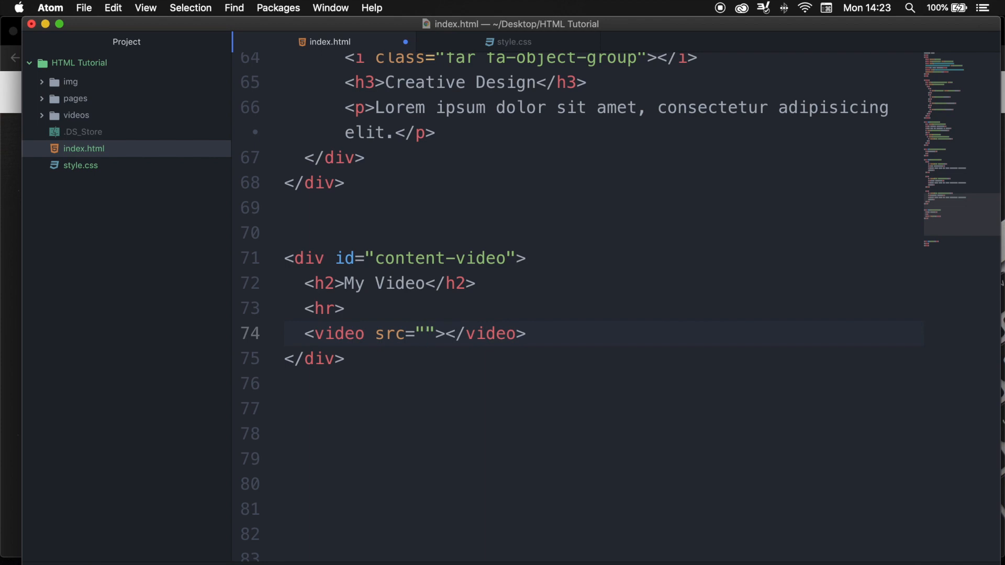
{"action": "left_click", "coordinate": [425, 333]}
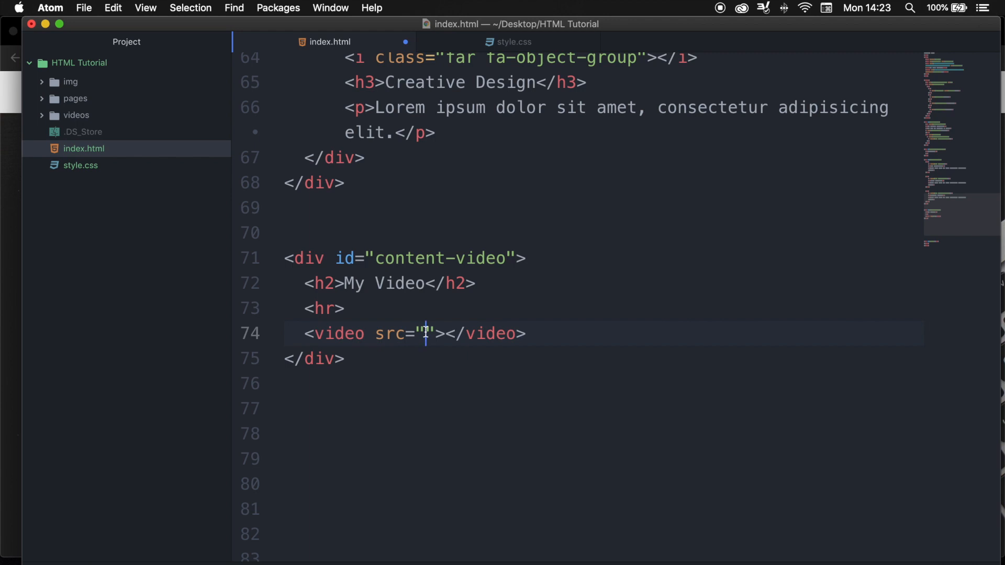
{"action": "type", "text": "videos"}
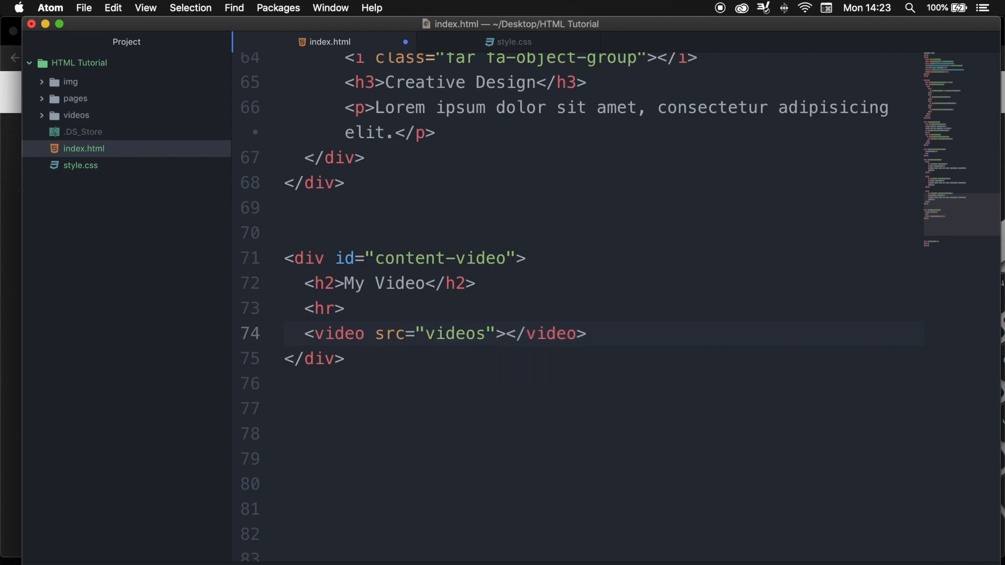
{"action": "type", "text": "/"}
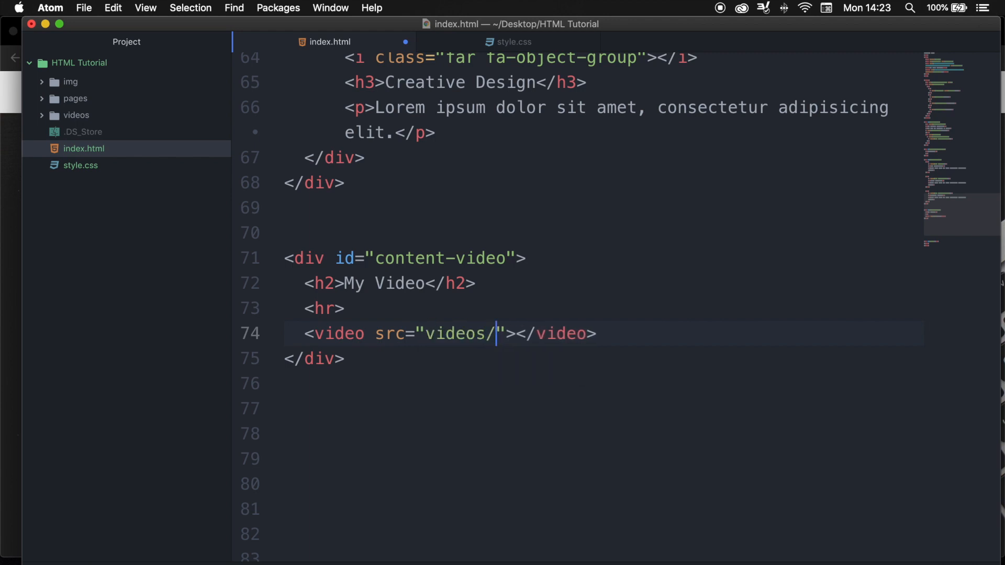
{"action": "type", "text": "introduction."}
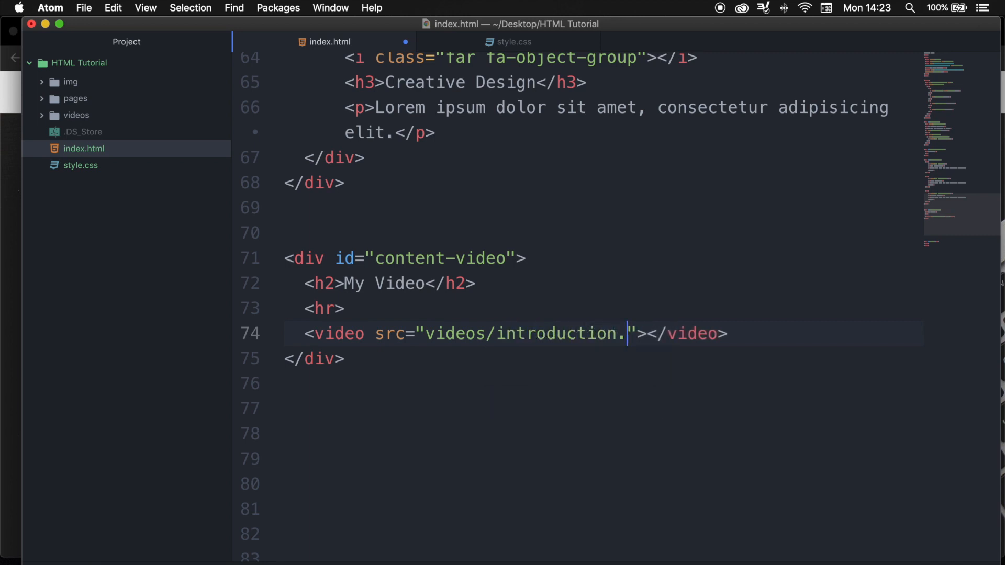
{"action": "type", "text": "mp4"}
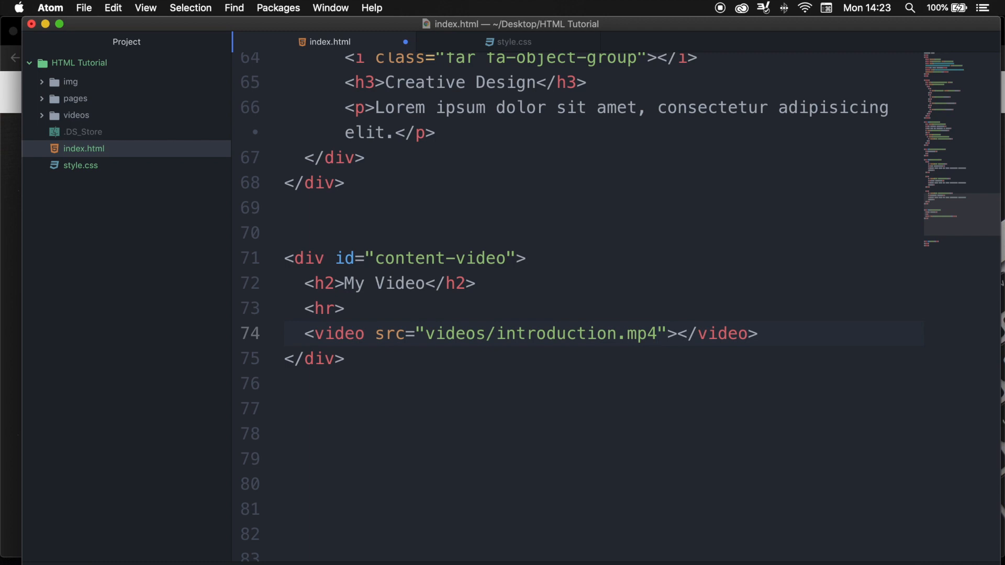
{"action": "left_click", "coordinate": [660, 333]}
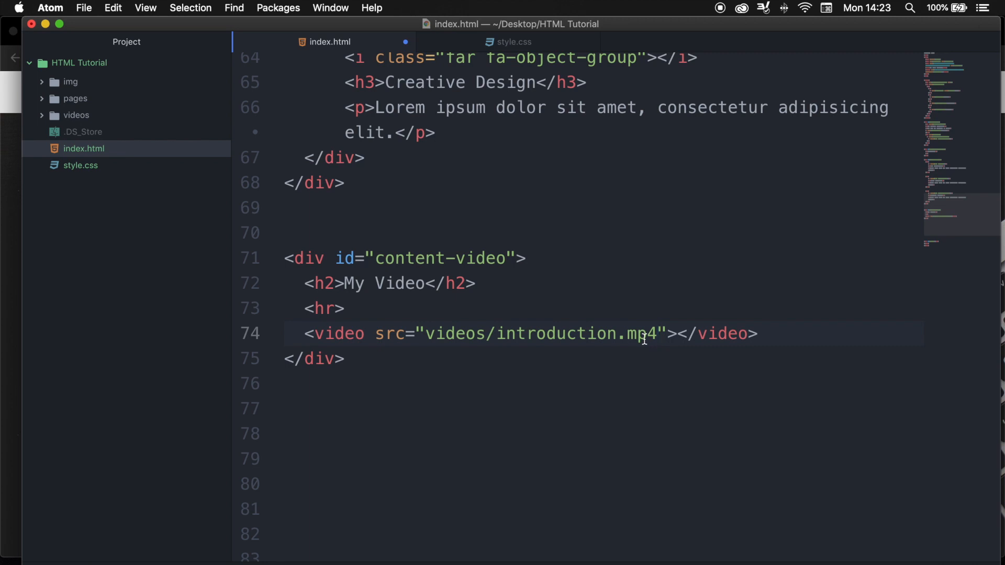
Strip the autoplay attribute and extra space from the video tag, leaving only src.
{"action": "left_click", "coordinate": [657, 333]}
{"action": "type", "text": " autoplay"}
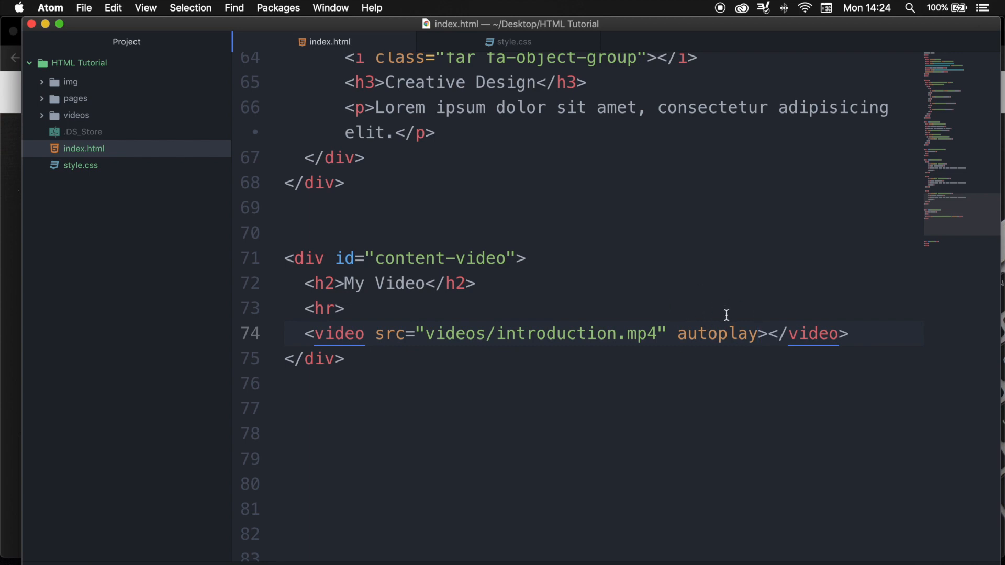
{"action": "key", "text": "backspace"}
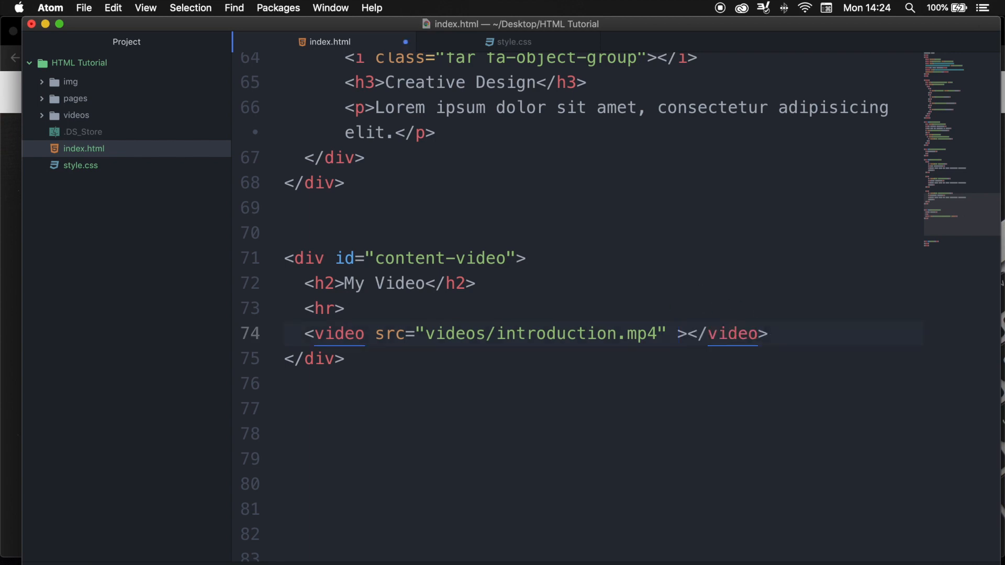
{"action": "key", "text": "backspace"}
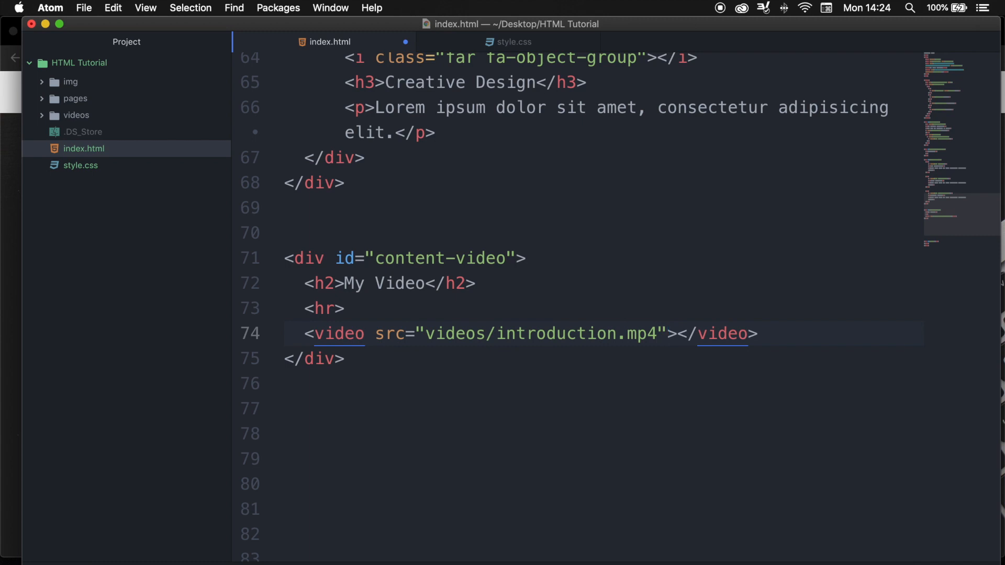
{"action": "left_click", "coordinate": [668, 333]}
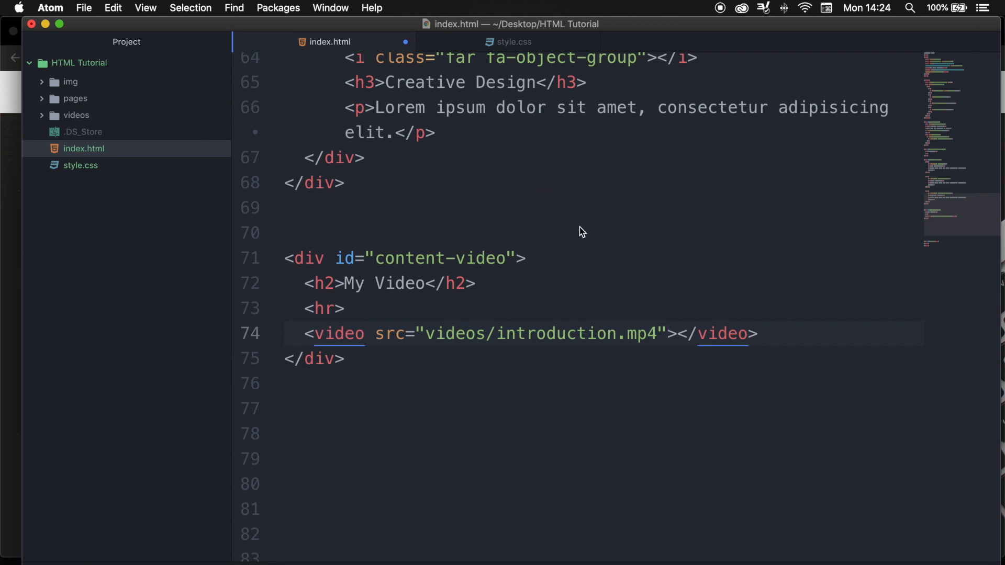
{"action": "mouse_move", "coordinate": [579, 345]}
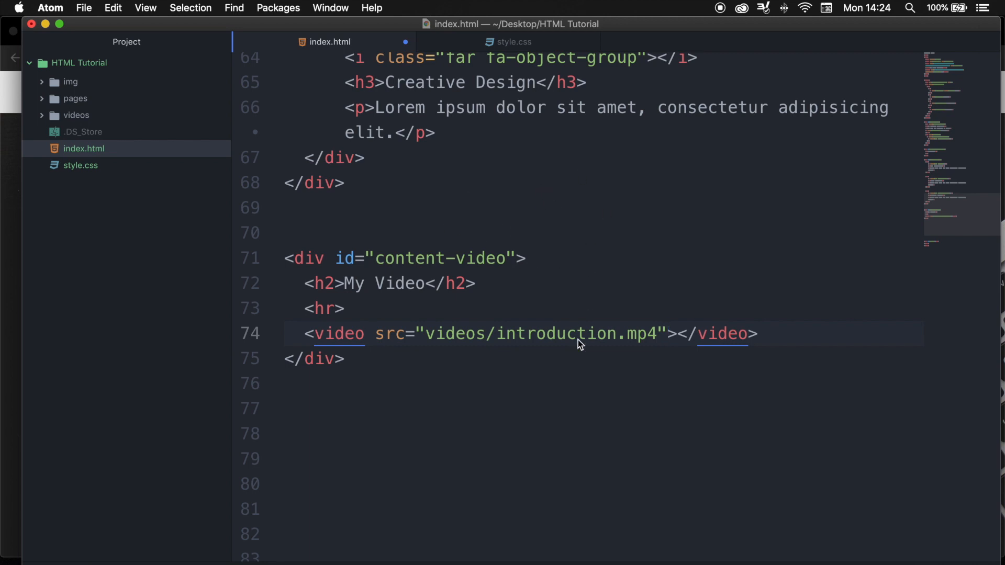
{"action": "left_click", "coordinate": [670, 333]}
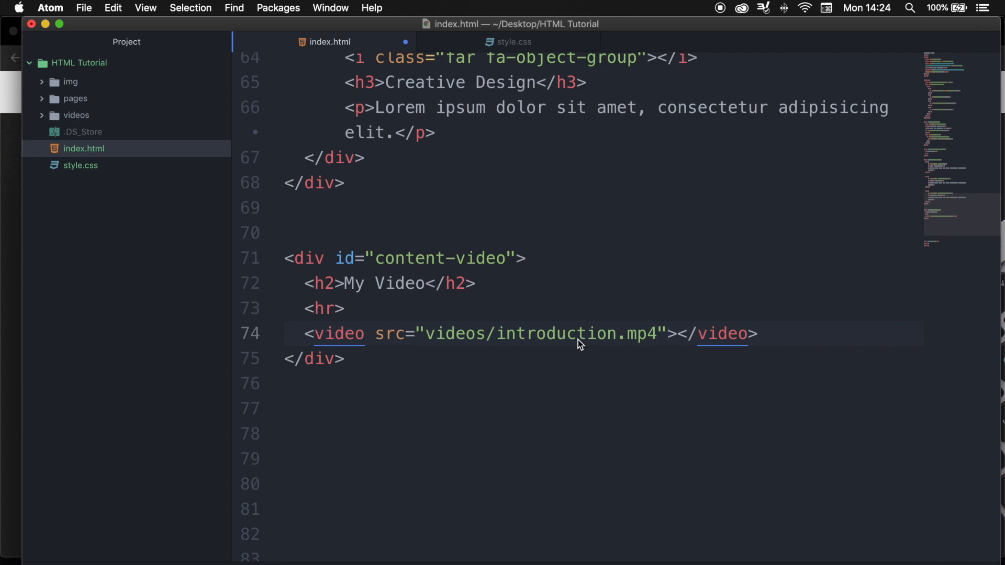
{"action": "left_click", "coordinate": [668, 334]}
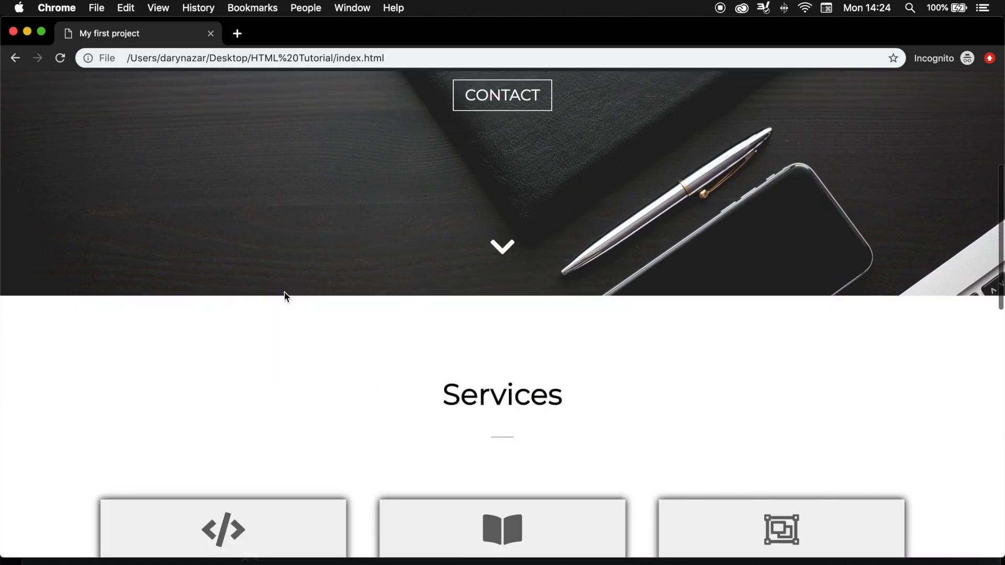
Scroll the Chrome page past Services to view the full-width introduction video.
{"action": "scroll", "scroll_direction": "down", "scroll_amount": 3}
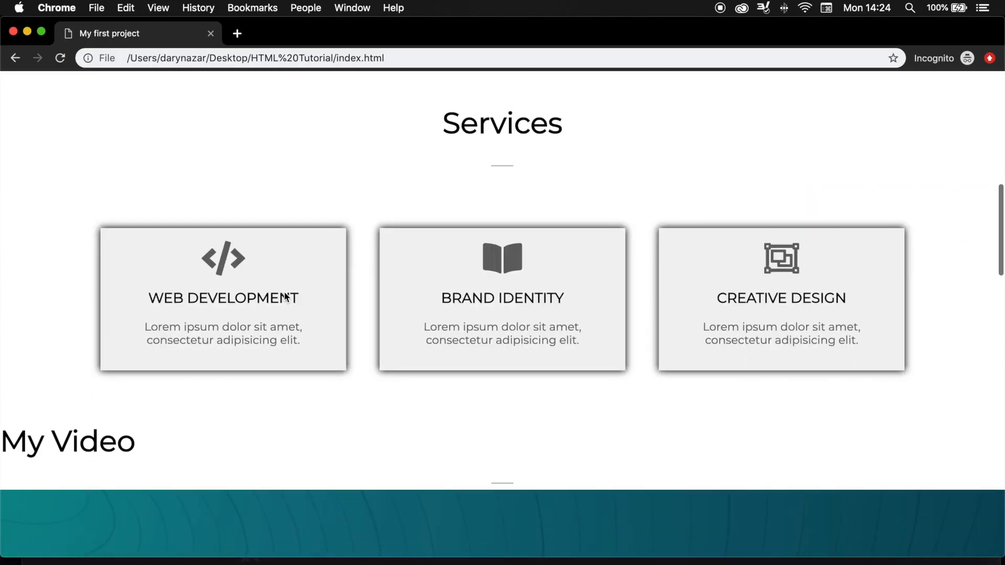
{"action": "scroll", "scroll_direction": "down", "scroll_amount": 3}
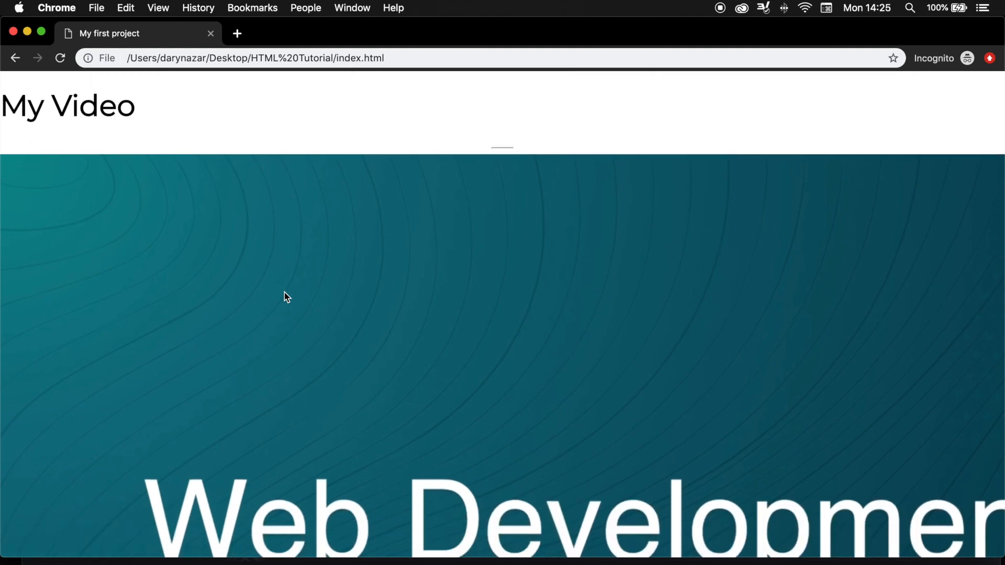
{"action": "scroll", "scroll_direction": "down", "scroll_amount": 3}
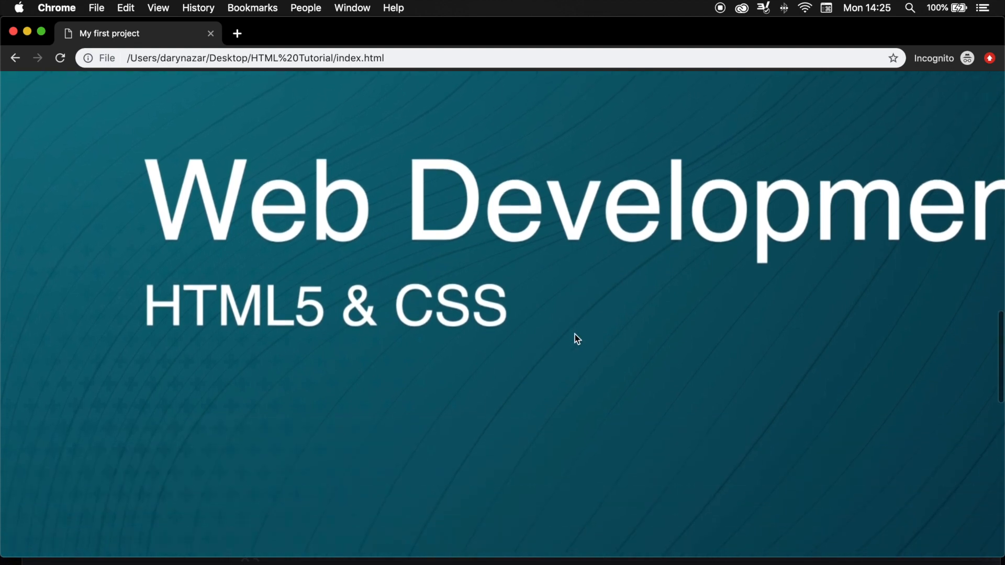
{"action": "scroll", "scroll_direction": "down", "scroll_amount": 3}
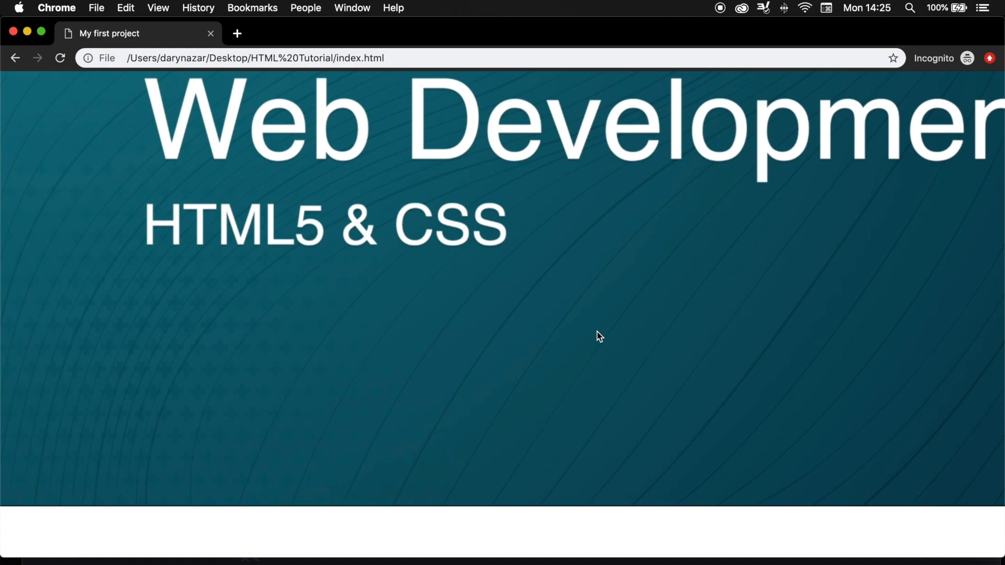
{"action": "mouse_move", "coordinate": [211, 537]}
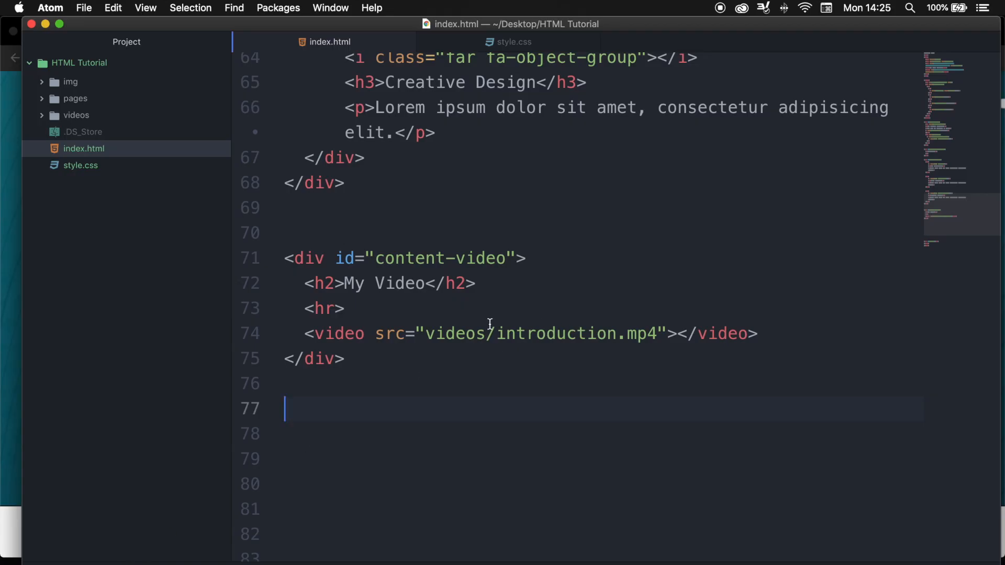
Add the controls attribute to the video tag after its src.
{"action": "left_click", "coordinate": [668, 333]}
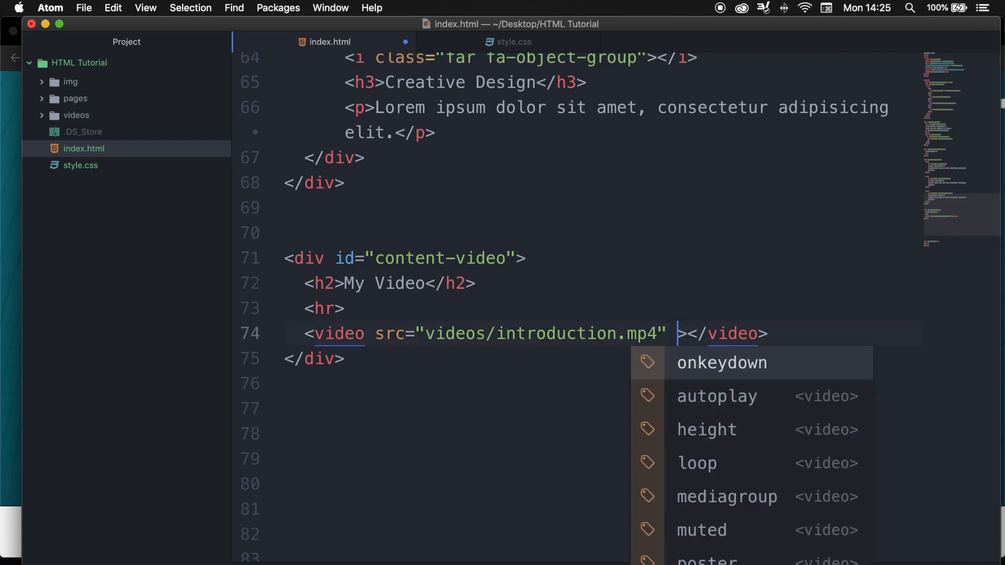
{"action": "type", "text": "controls"}
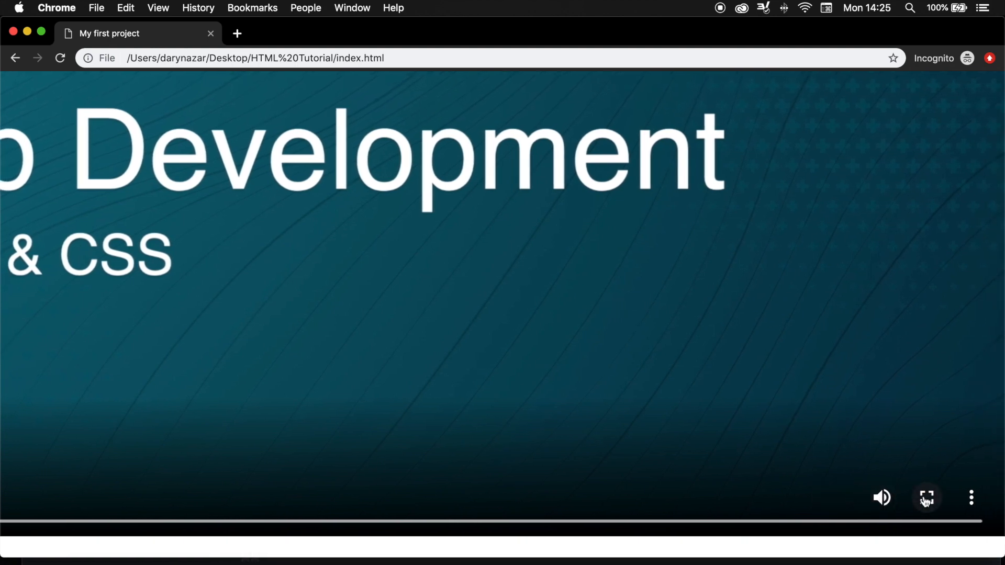
{"action": "mouse_move", "coordinate": [926, 499]}
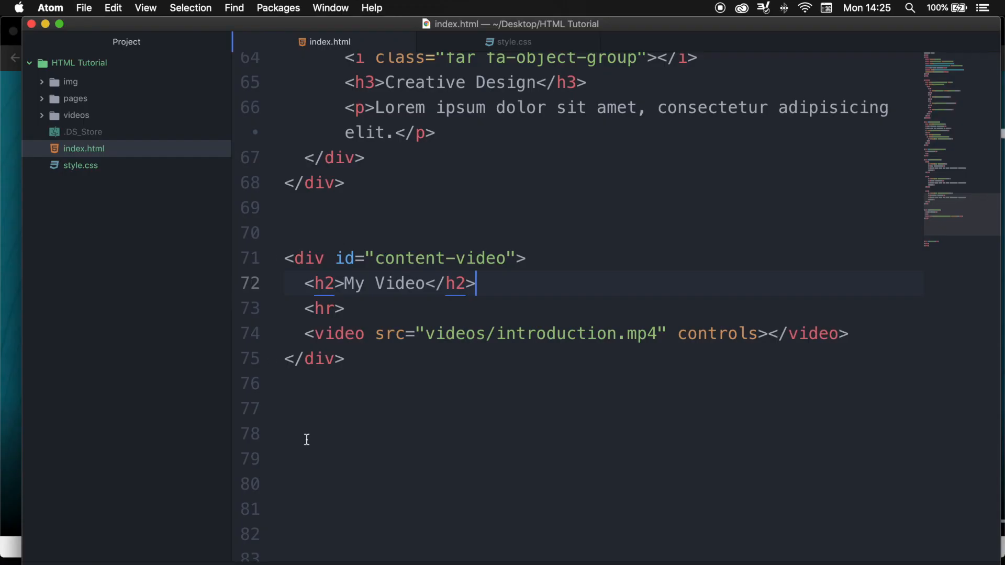
Add an 'Adding a video' comment to style.css.
{"action": "left_click", "coordinate": [513, 42]}
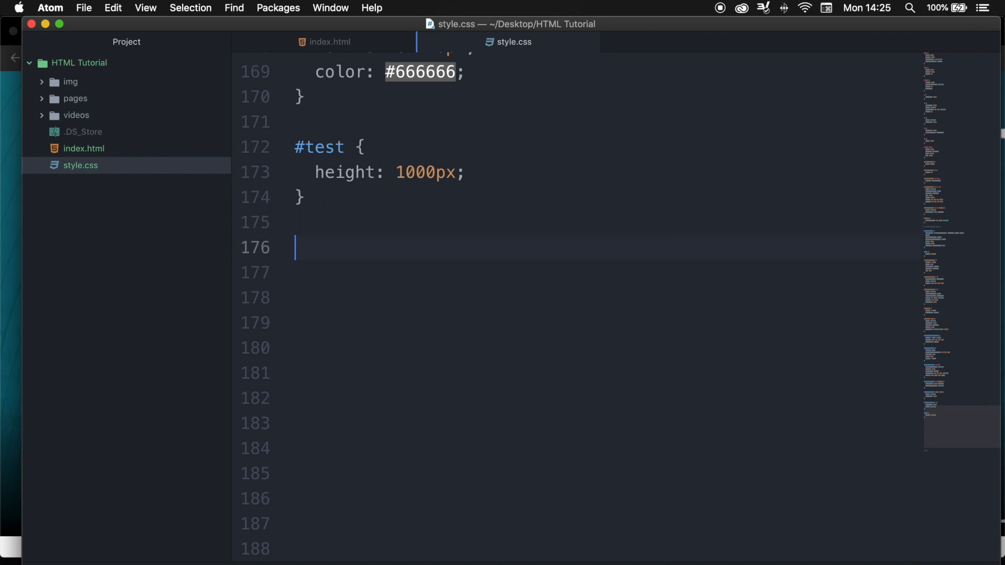
{"action": "type", "text": "/"}
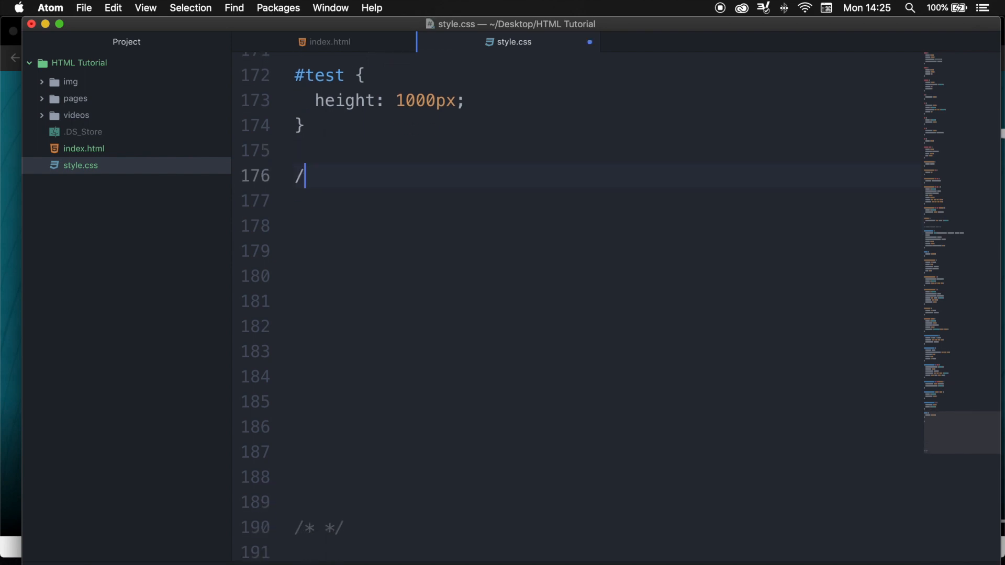
{"action": "type", "text": "*"}
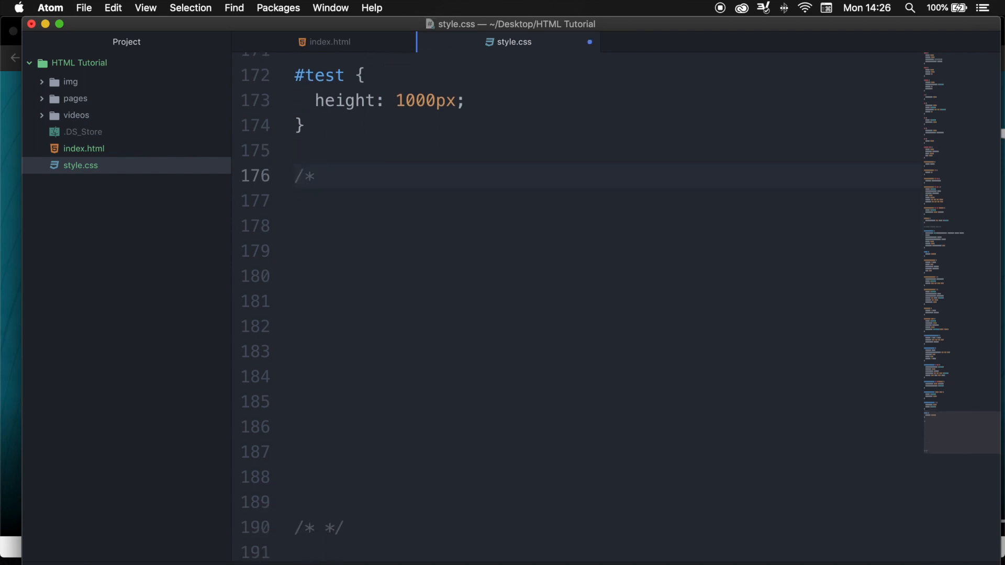
{"action": "type", "text": "Adding a video"}
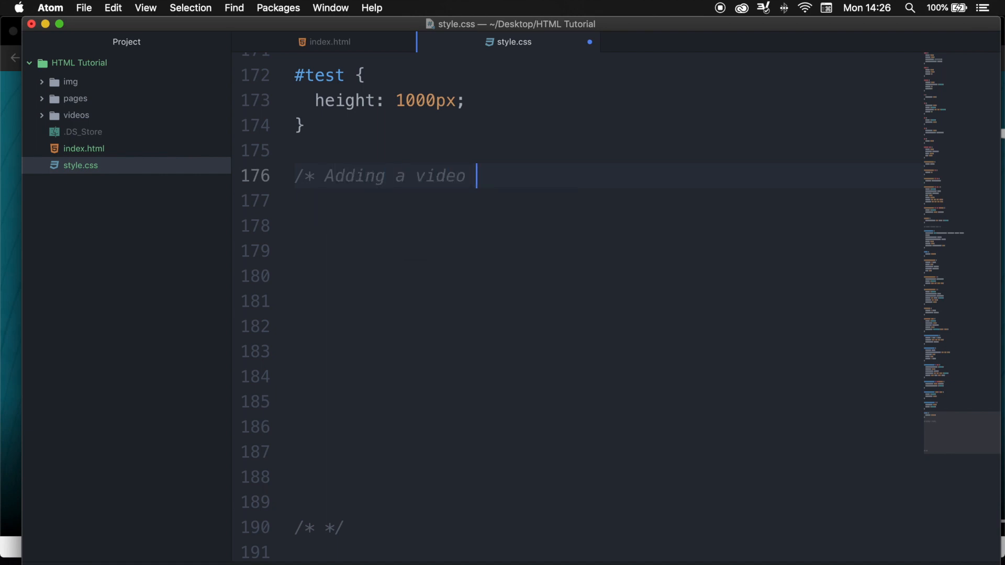
{"action": "type", "text": "*/"}
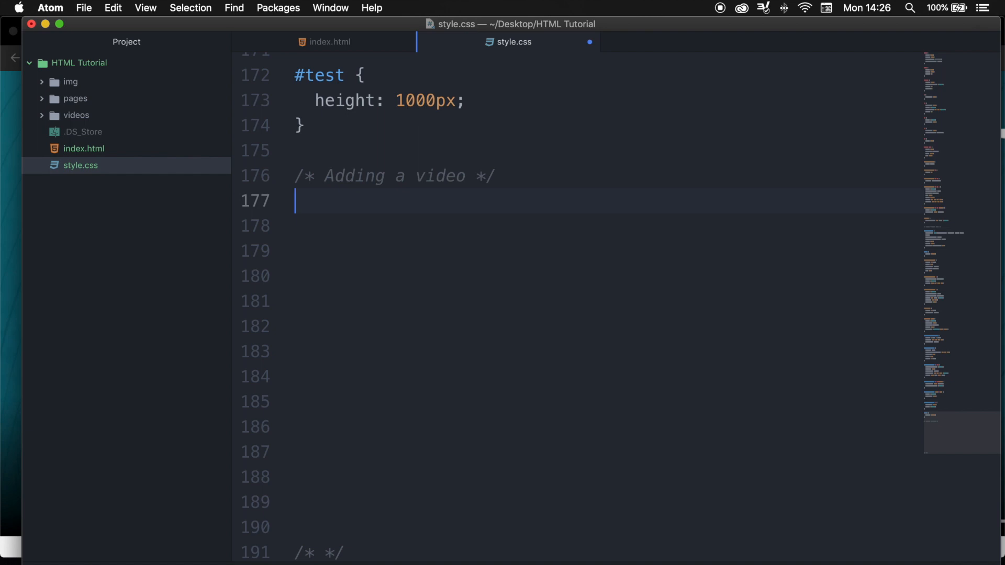
Write a #content-video rule: margin 0 auto, centred text, padding 80px 0px 0px 0px.
{"action": "type", "text": "#content-video {"}
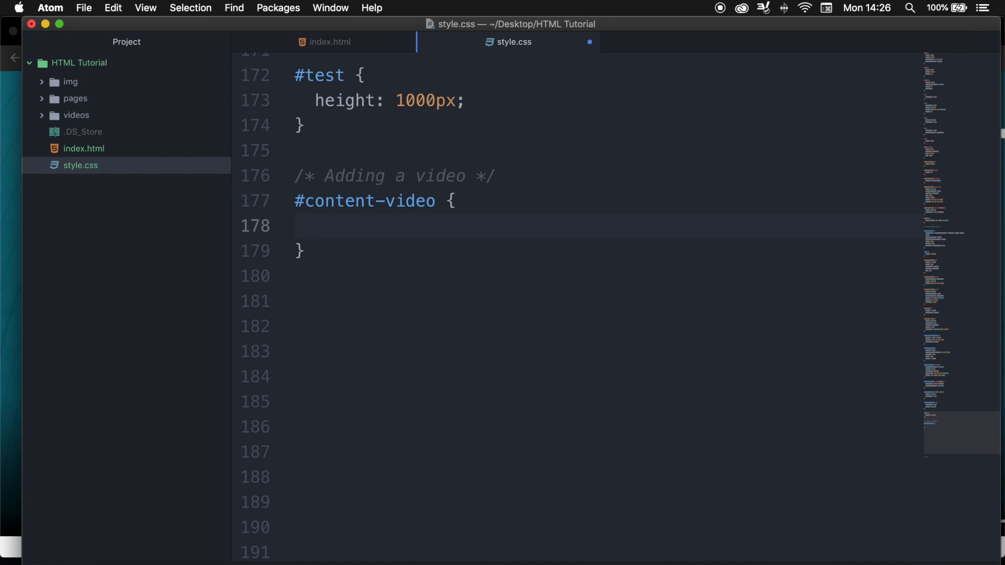
{"action": "type", "text": "margin: 0 auto;"}
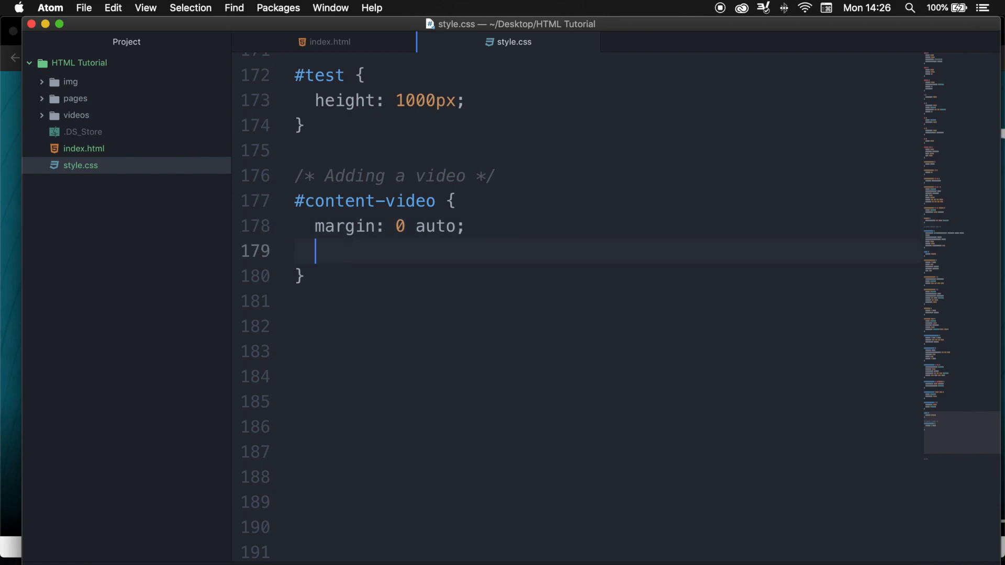
{"action": "type", "text": "text-align: center;"}
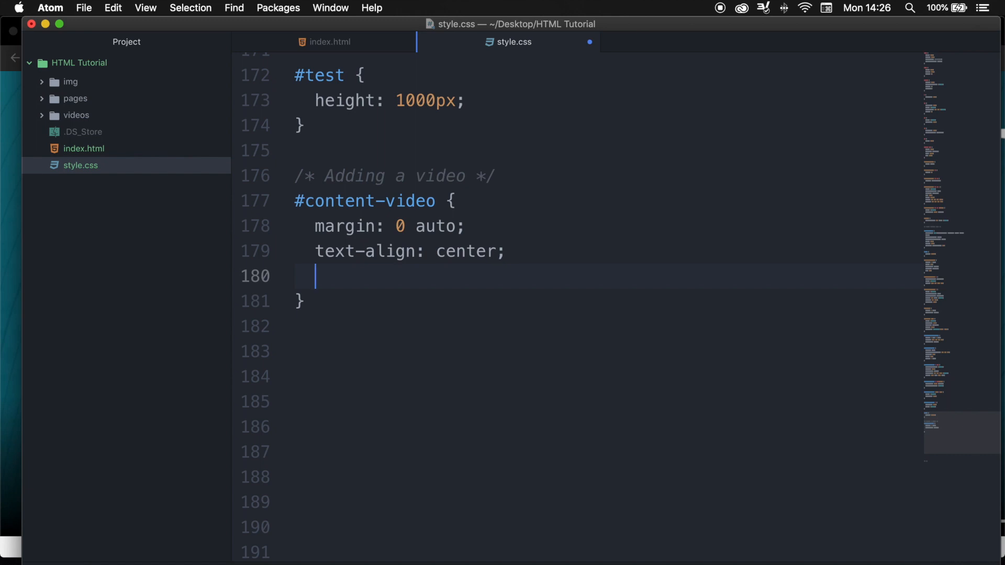
{"action": "type", "text": "padding: 80px"}
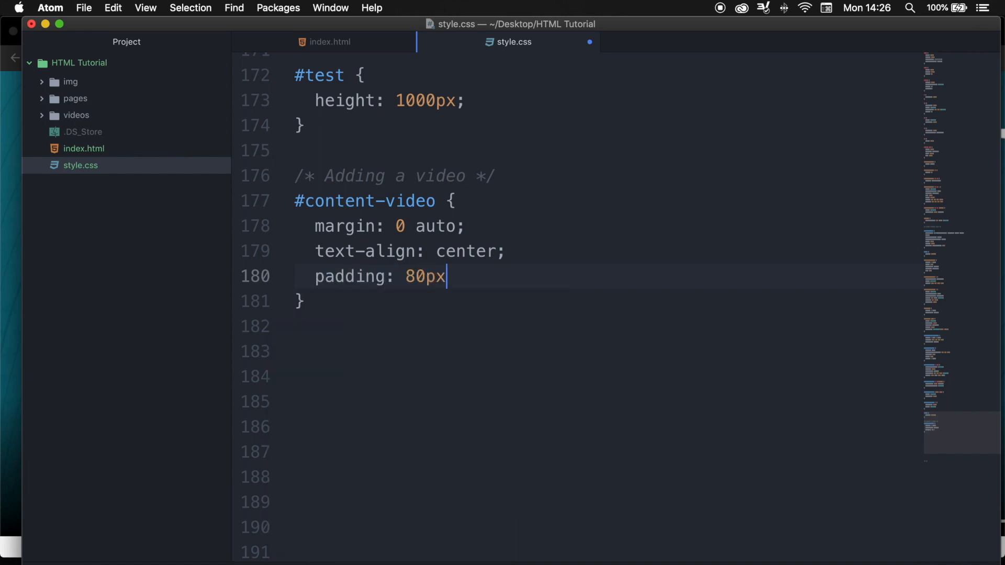
{"action": "type", "text": "0px 0px 0p"}
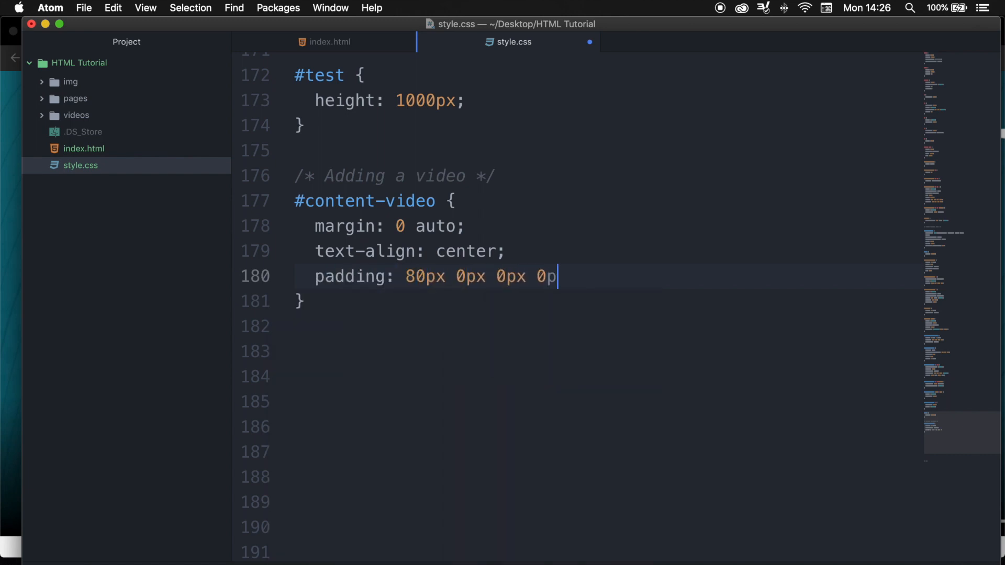
{"action": "type", "text": "x;"}
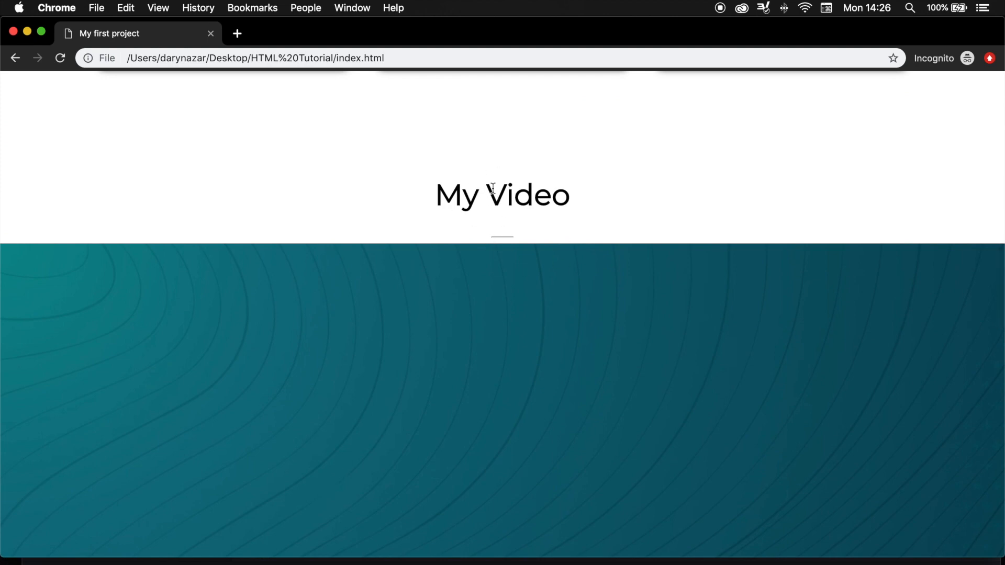
{"action": "mouse_move", "coordinate": [511, 235]}
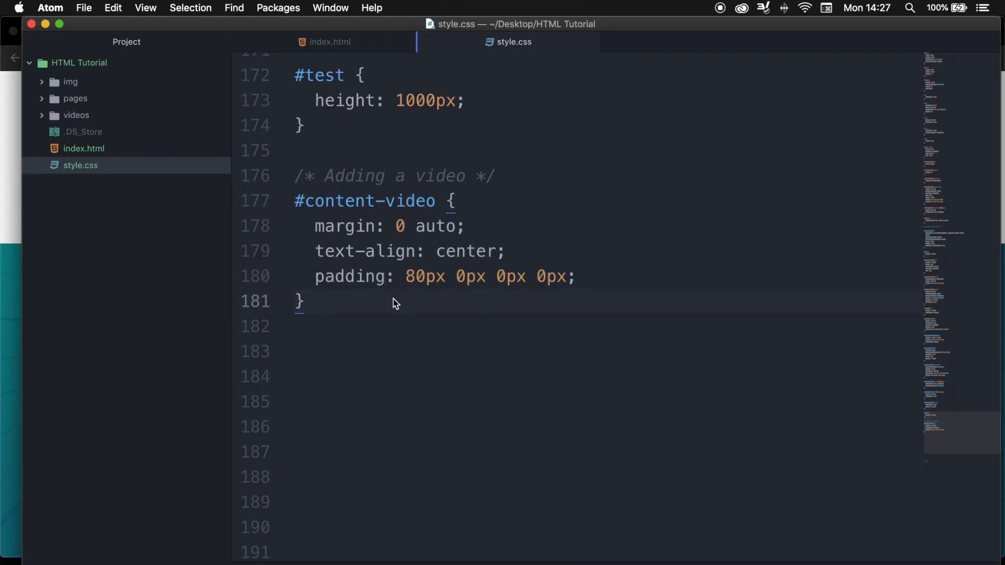
Style the video with 80px top padding, 500px width and a 0px 0px 10px #000000 box-shadow.
{"action": "type", "text": "vi"}
{"action": "left_click", "coordinate": [606, 376]}
{"action": "type", "text": "marg"}
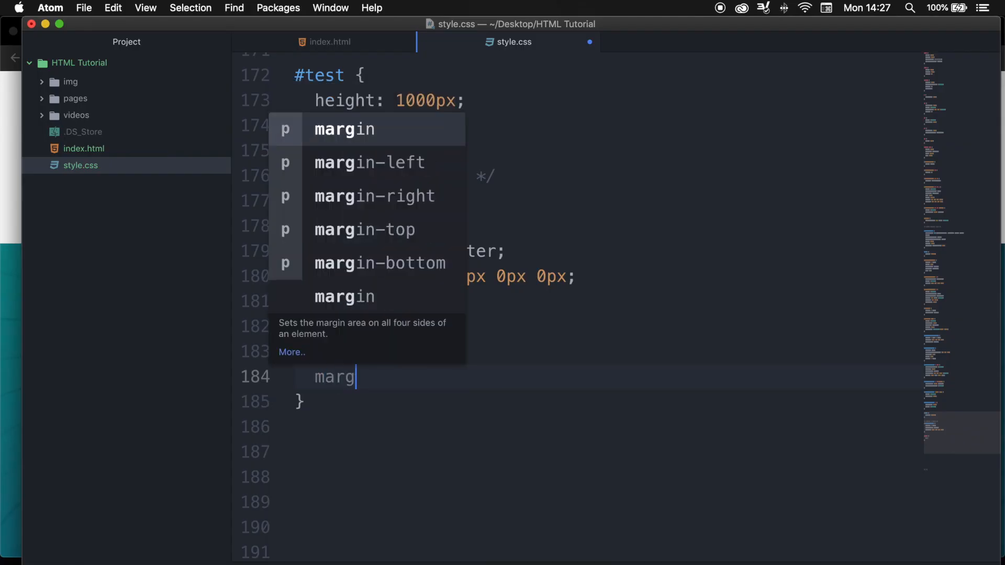
{"action": "type", "text": "in: 80px 0px 0px 0px;"}
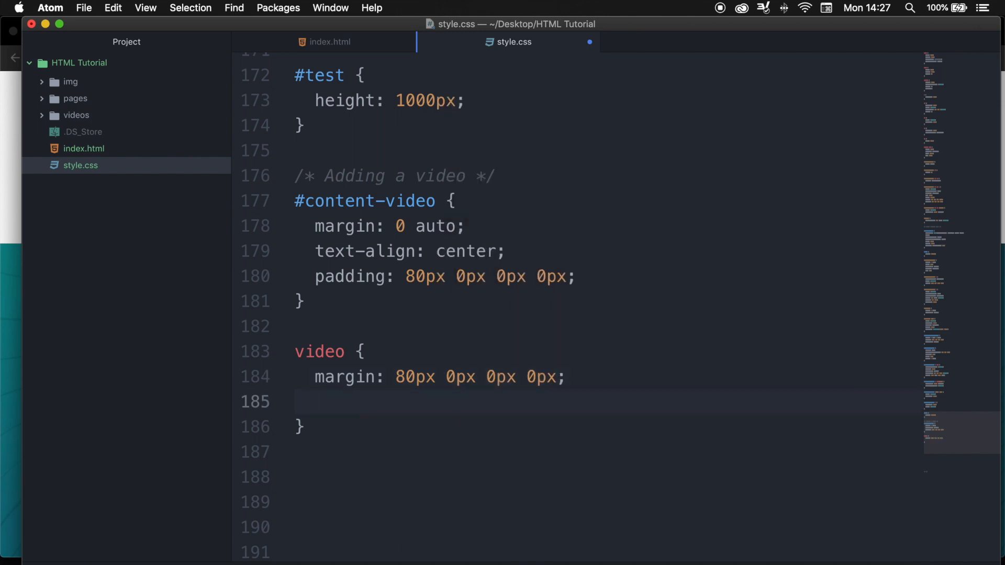
{"action": "type", "text": "width: 500px;"}
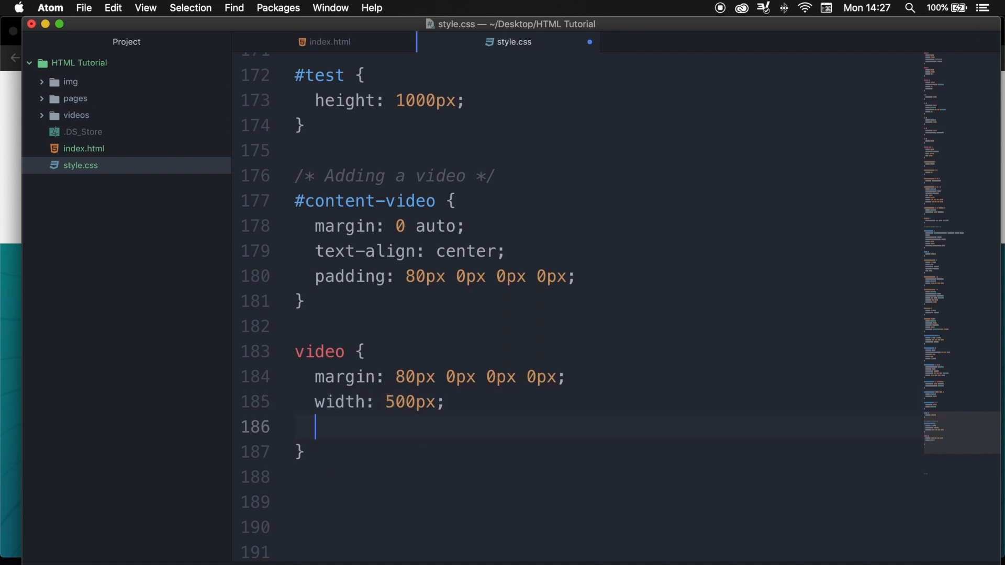
{"action": "type", "text": "box-shadow:"}
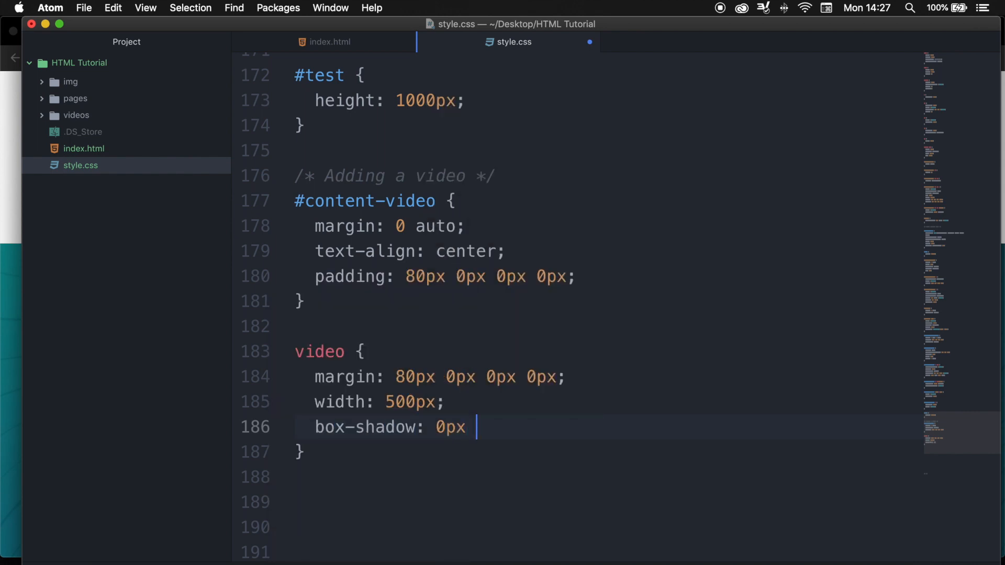
{"action": "type", "text": "0px 10px"}
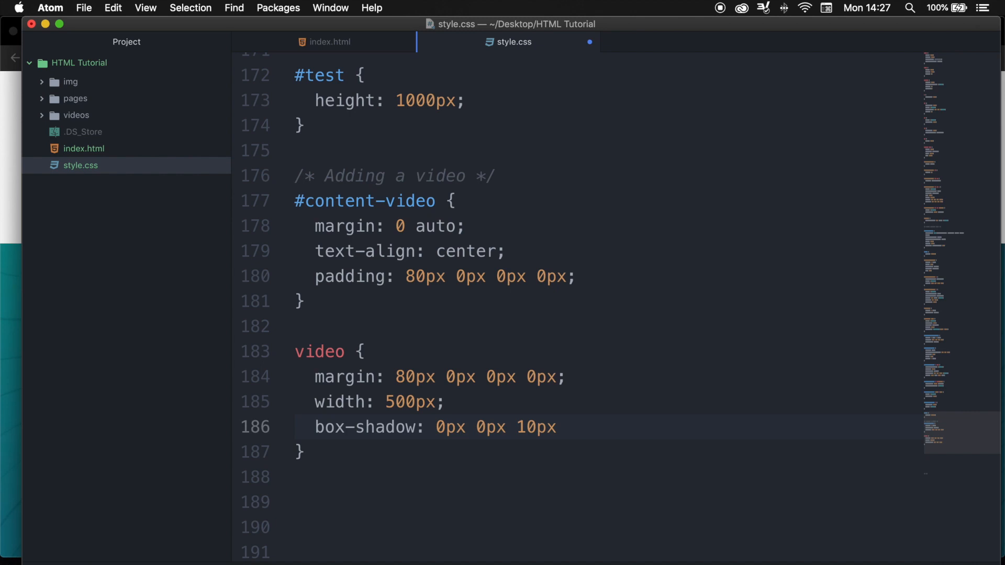
{"action": "type", "text": "#000000"}
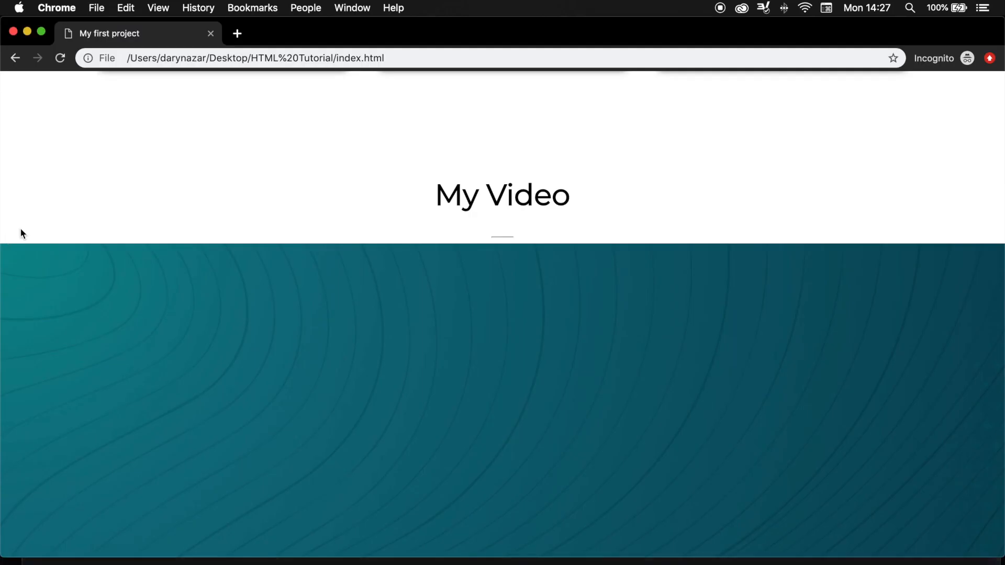
Add cursor: pointer to the video rule.
{"action": "scroll", "scroll_direction": "down", "scroll_amount": 3}
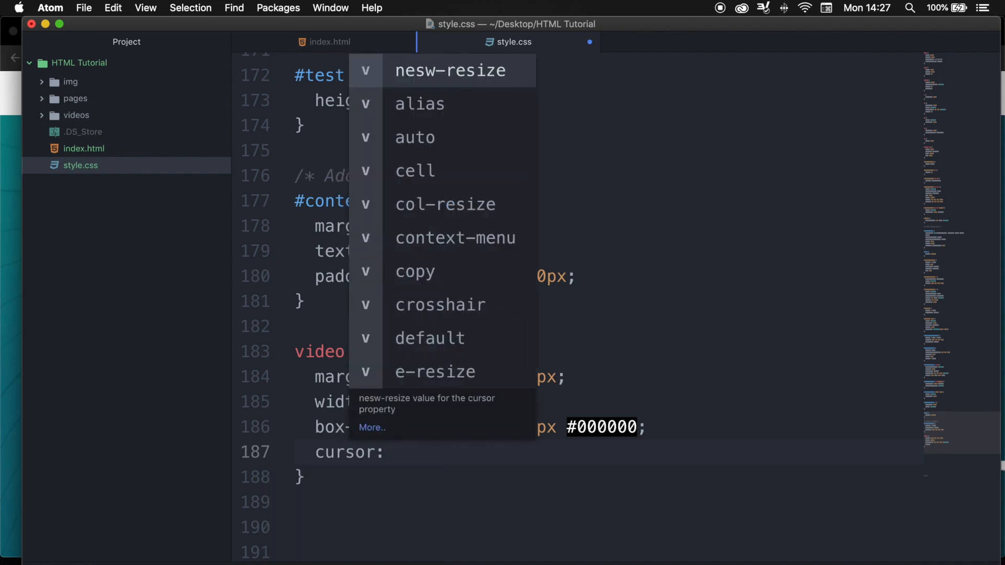
{"action": "type", "text": "pointer;"}
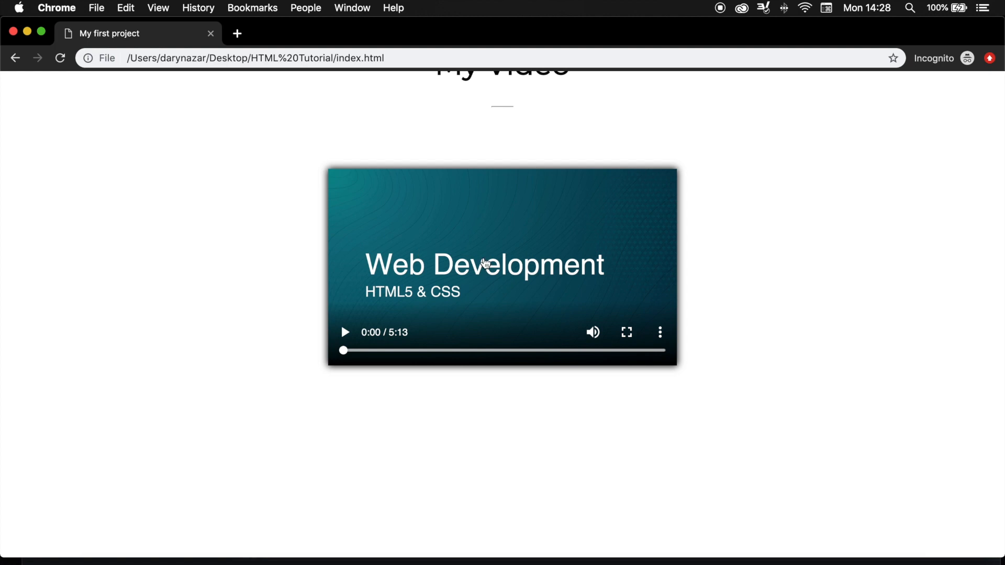
{"action": "mouse_move", "coordinate": [470, 488]}
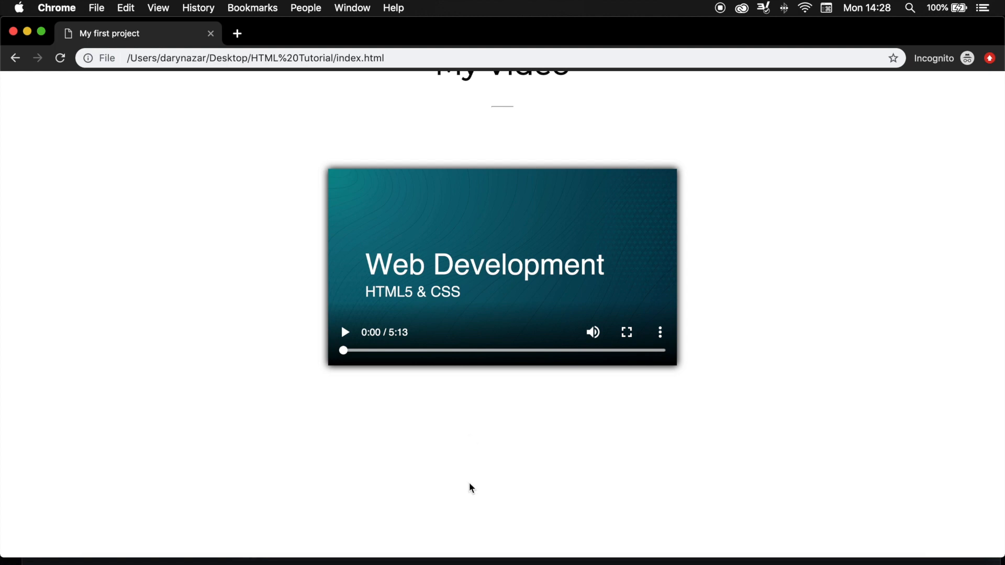
{"action": "key", "text": "cmd+tab"}
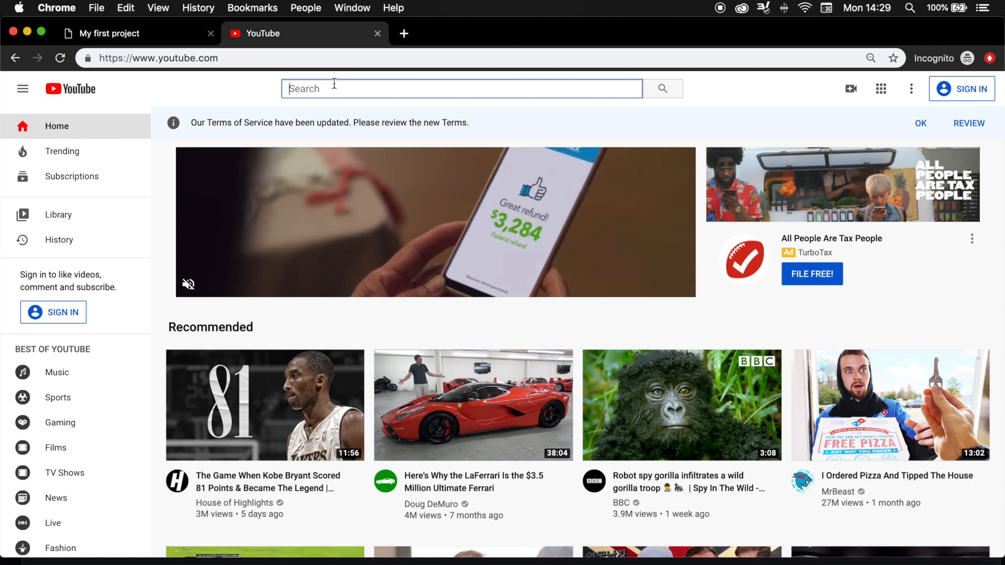
Search YouTube for 'tokyo 4k', open Japan Night Aerials in 8K and show its share options.
{"action": "type", "text": "tokyo 4"}
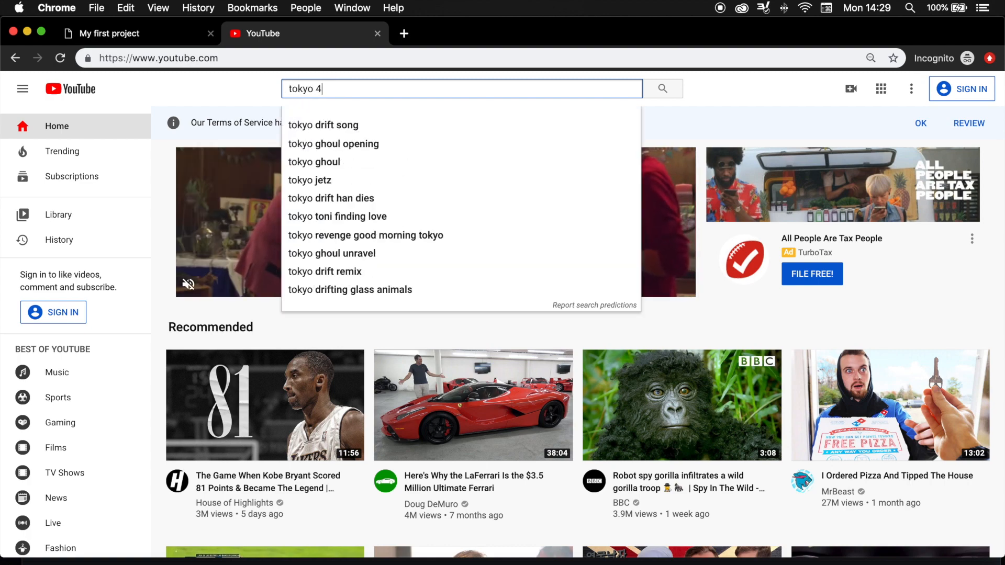
{"action": "key", "text": "enter"}
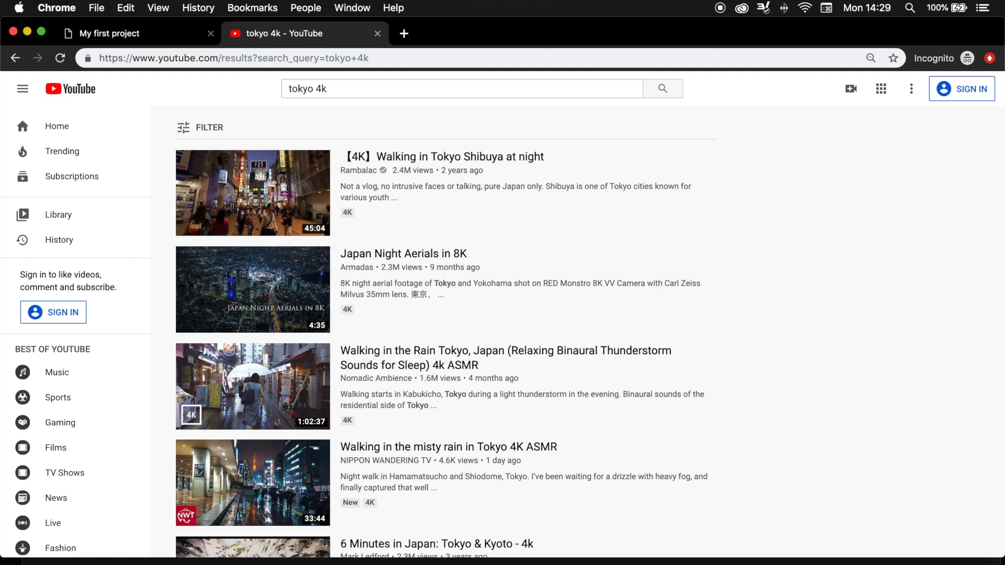
{"action": "mouse_move", "coordinate": [455, 208]}
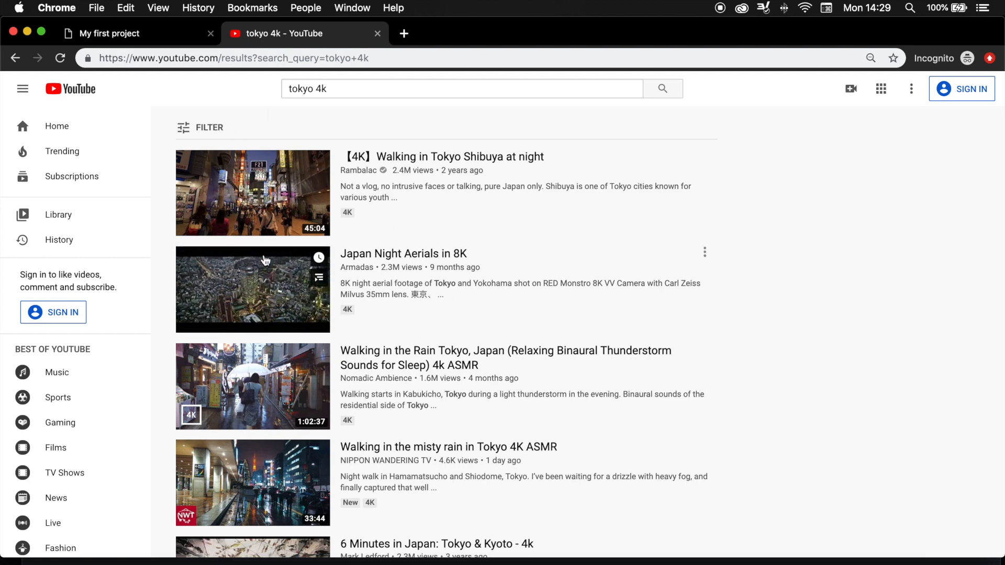
{"action": "mouse_move", "coordinate": [417, 262]}
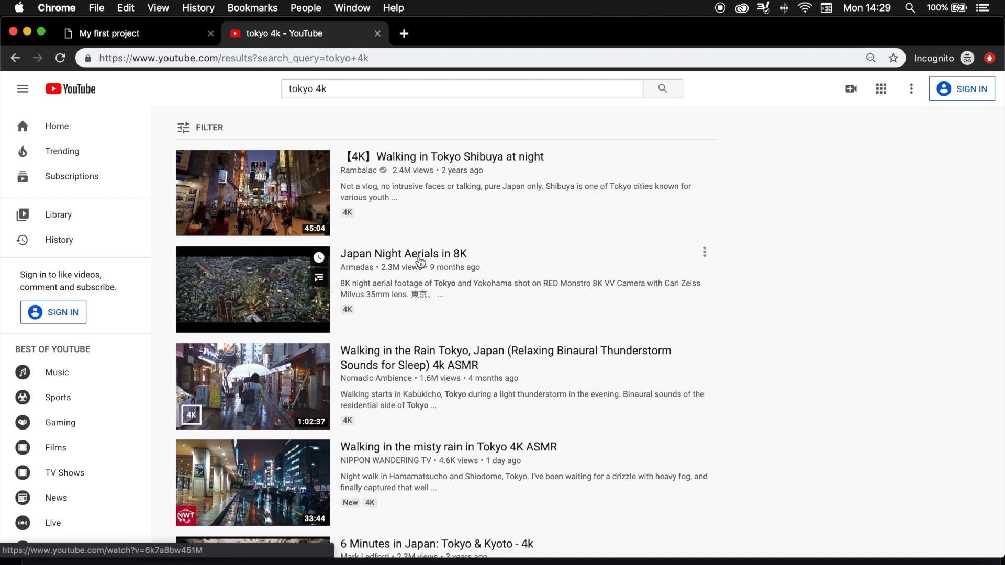
{"action": "left_click", "coordinate": [403, 254]}
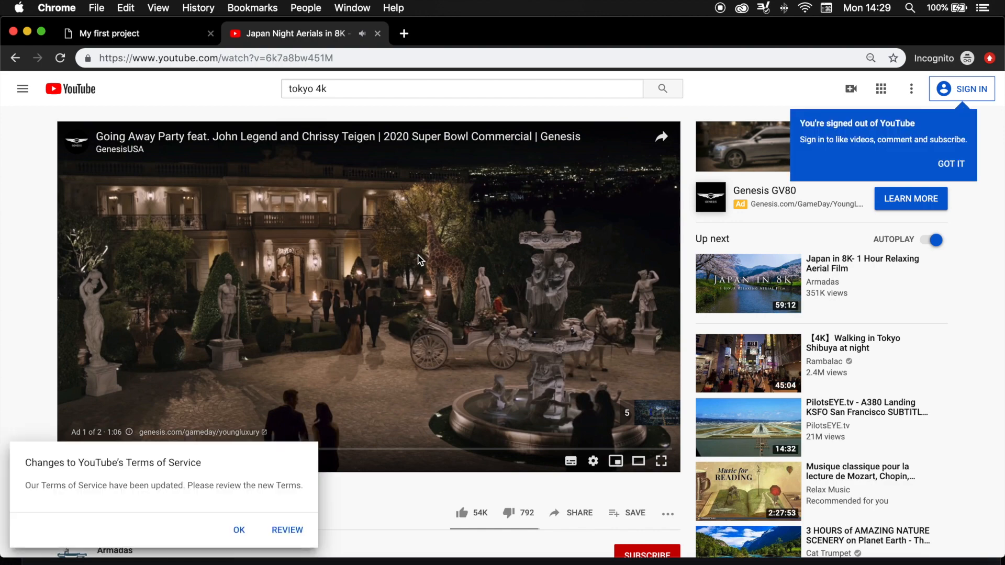
{"action": "scroll", "scroll_direction": "down", "scroll_amount": 3}
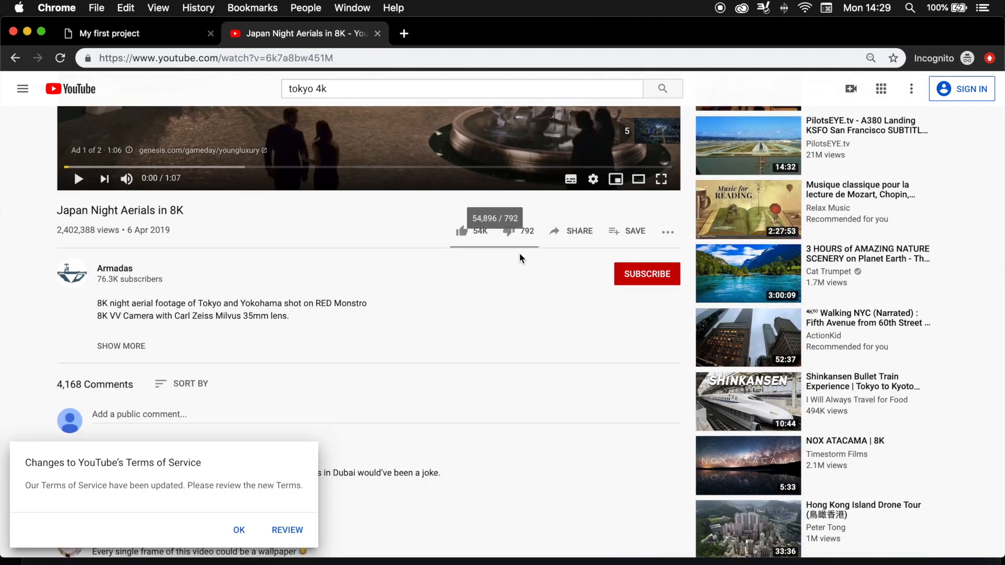
{"action": "mouse_move", "coordinate": [572, 242]}
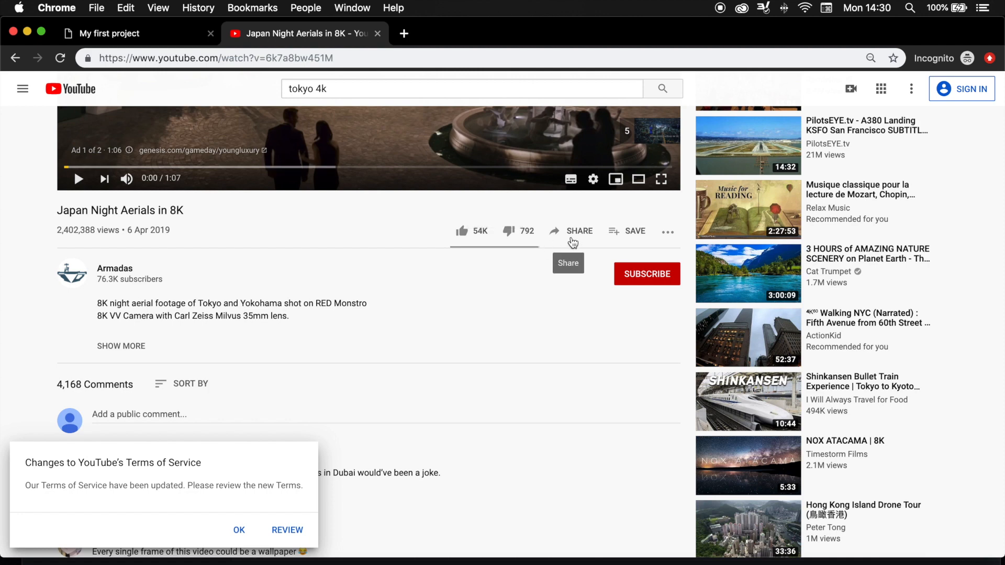
{"action": "left_click", "coordinate": [579, 231]}
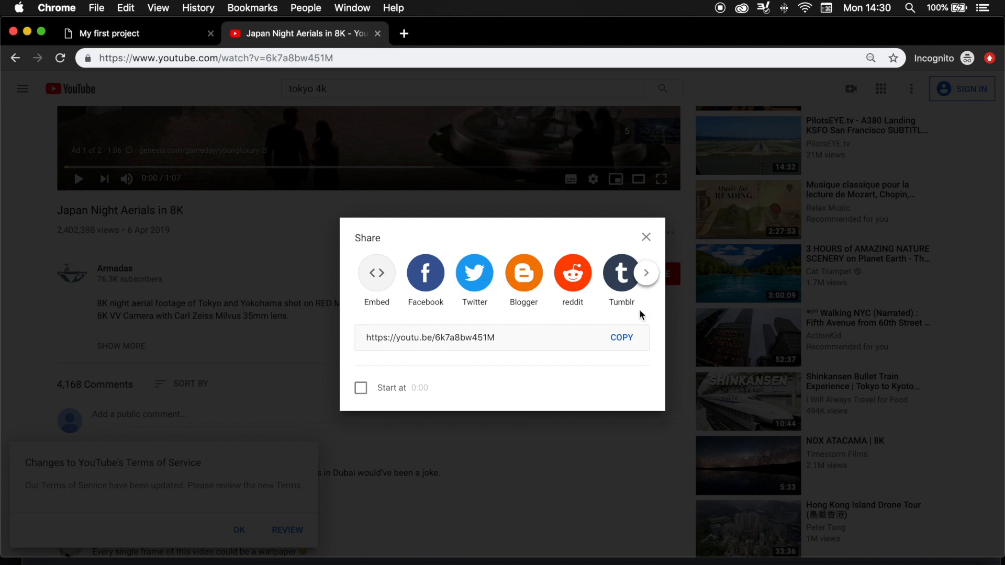
{"action": "mouse_move", "coordinate": [534, 315]}
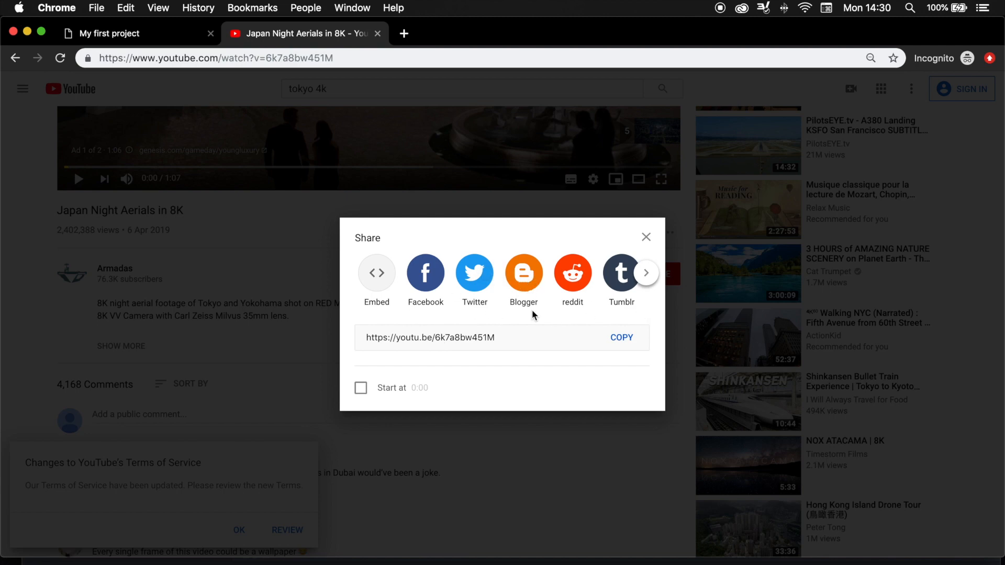
{"action": "mouse_move", "coordinate": [376, 278]}
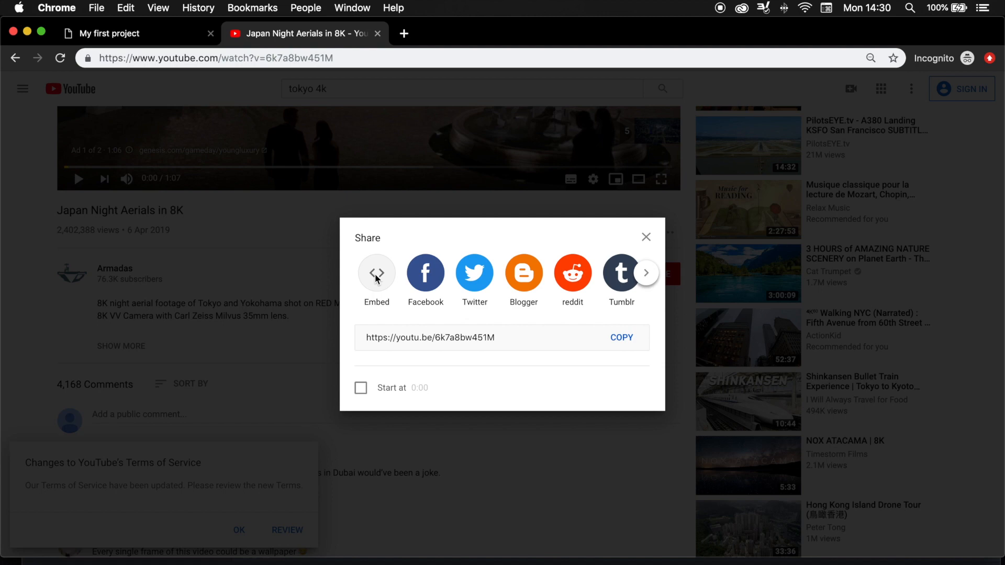
Get the Japan Night Aerials embed code with playback starting at 0:20.
{"action": "left_click", "coordinate": [376, 272]}
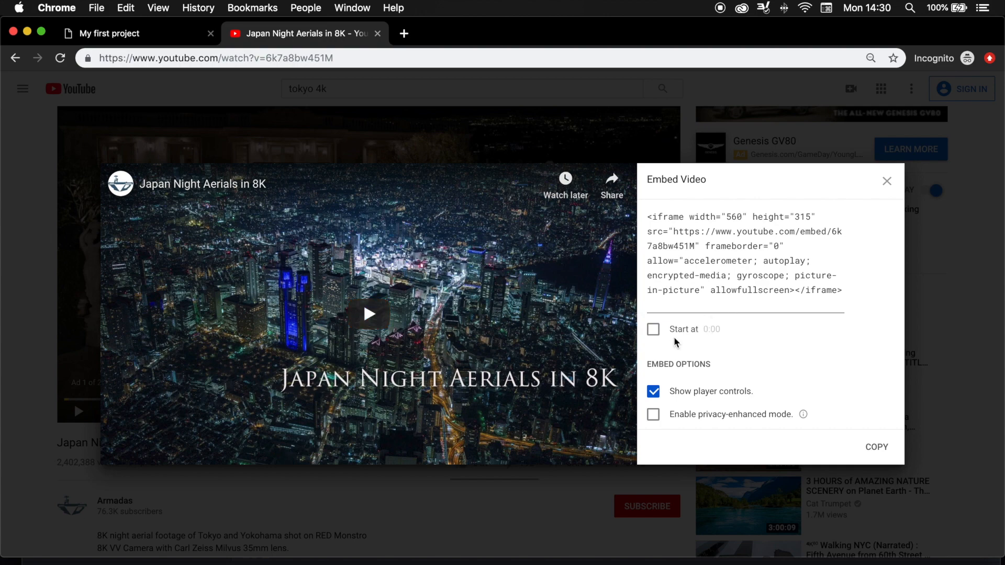
{"action": "left_click", "coordinate": [653, 329]}
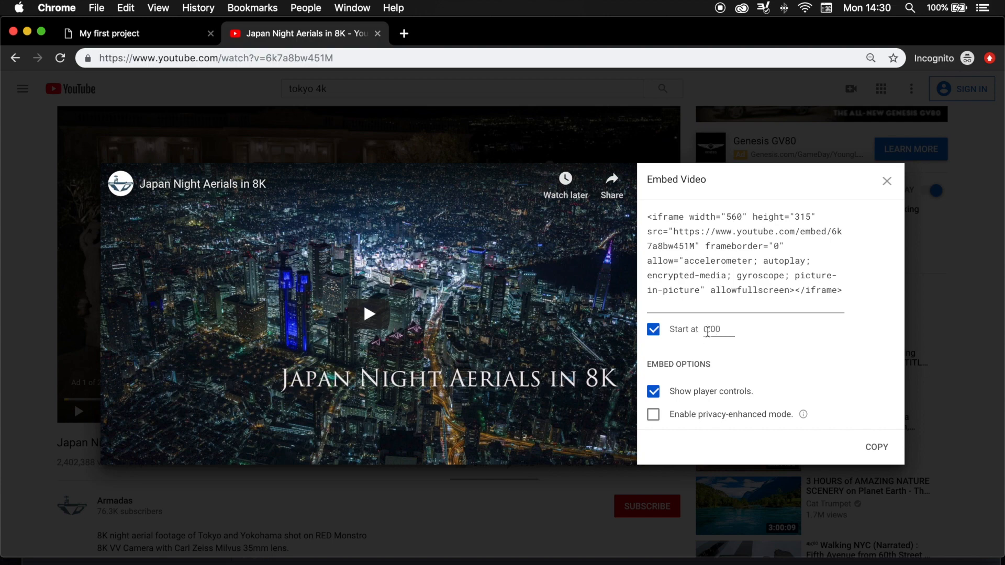
{"action": "type", "text": "0:20"}
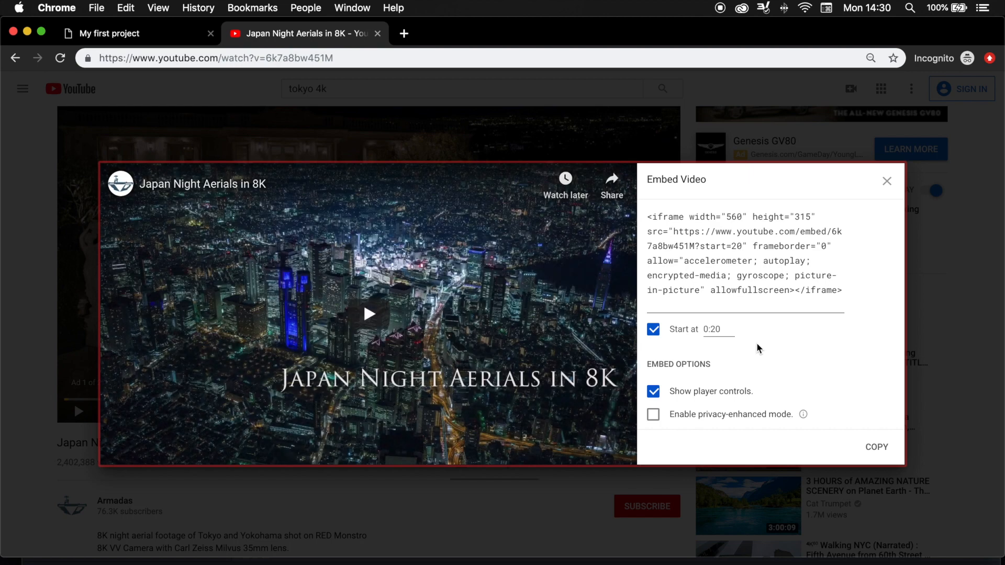
{"action": "scroll", "scroll_direction": "down", "scroll_amount": 3}
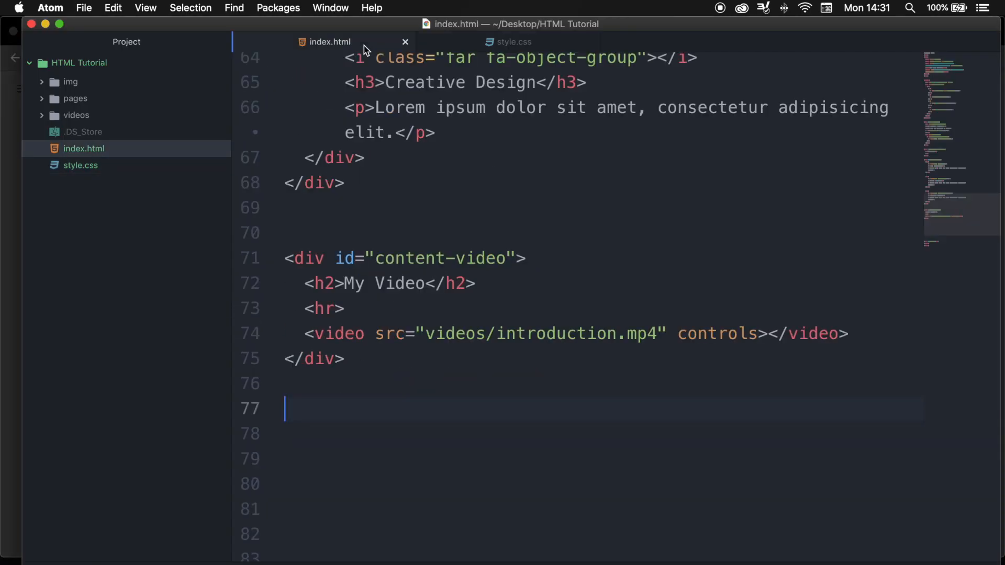
{"action": "mouse_move", "coordinate": [462, 317]}
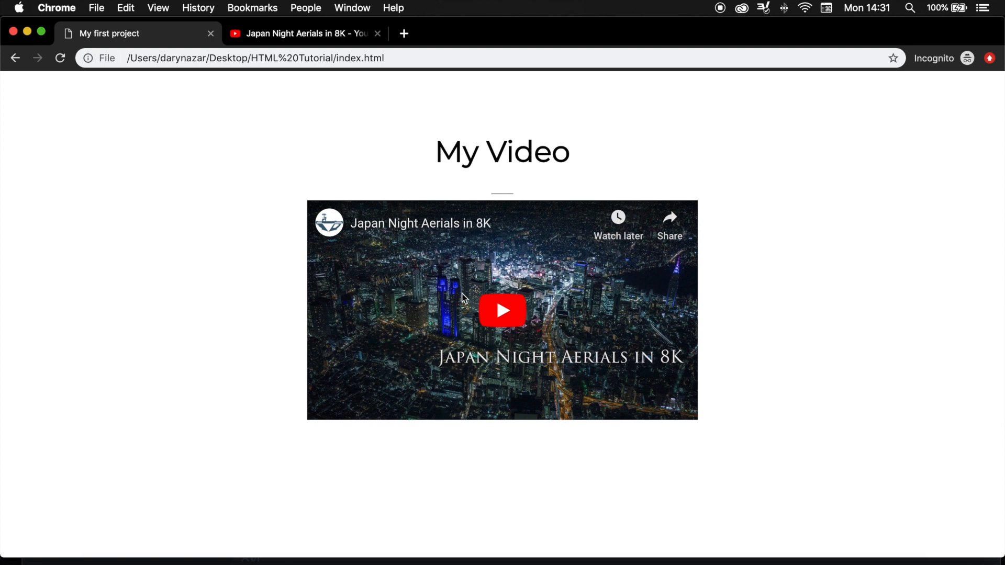
Back in index.html, select the iframe's width and height attributes for removal.
{"action": "left_click", "coordinate": [503, 311]}
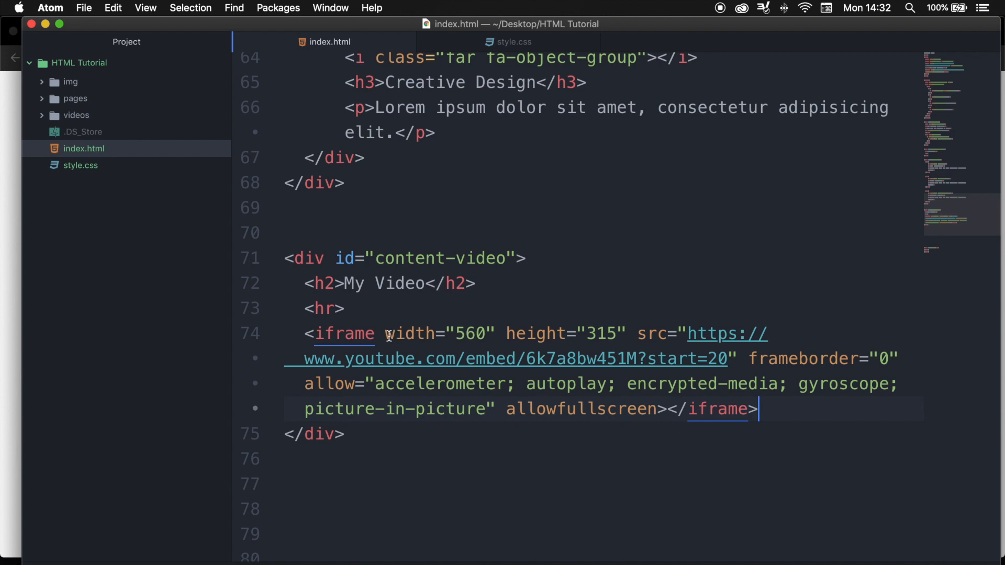
{"action": "left_click_drag", "start_coordinate": [384, 333], "coordinate": [634, 333]}
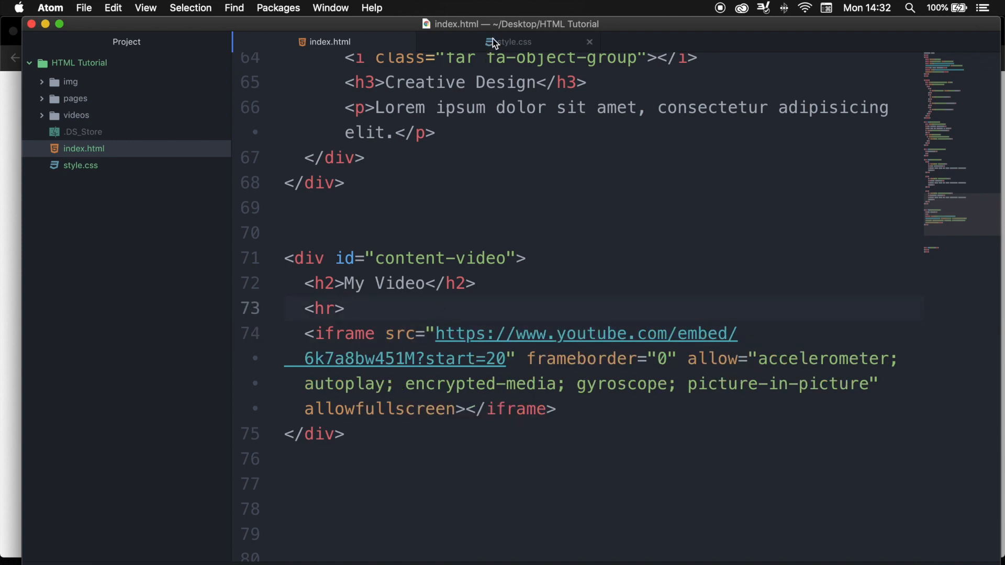
In style.css, change the video selector to iframe and add height: 315px.
{"action": "left_click", "coordinate": [513, 41]}
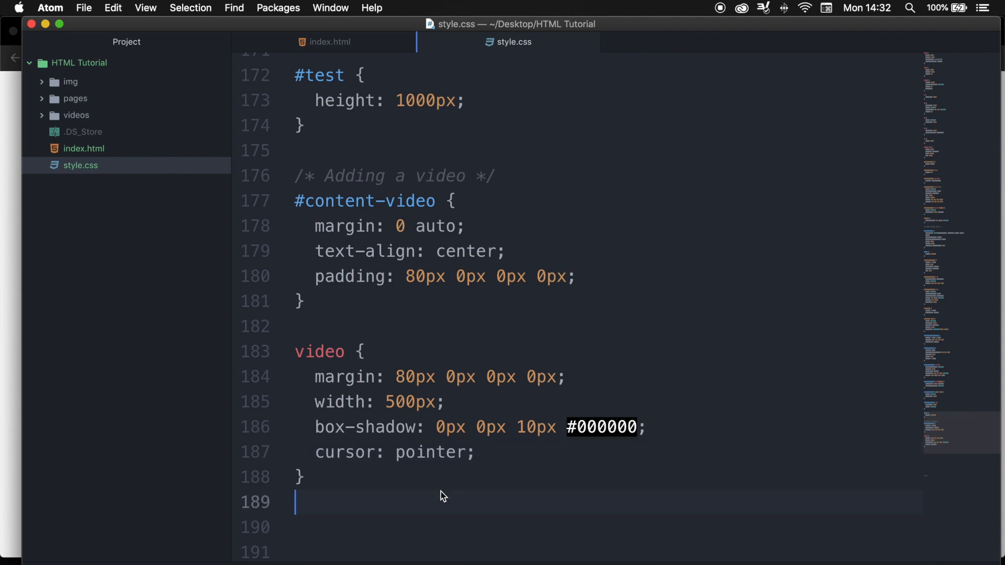
{"action": "double_click", "coordinate": [319, 351]}
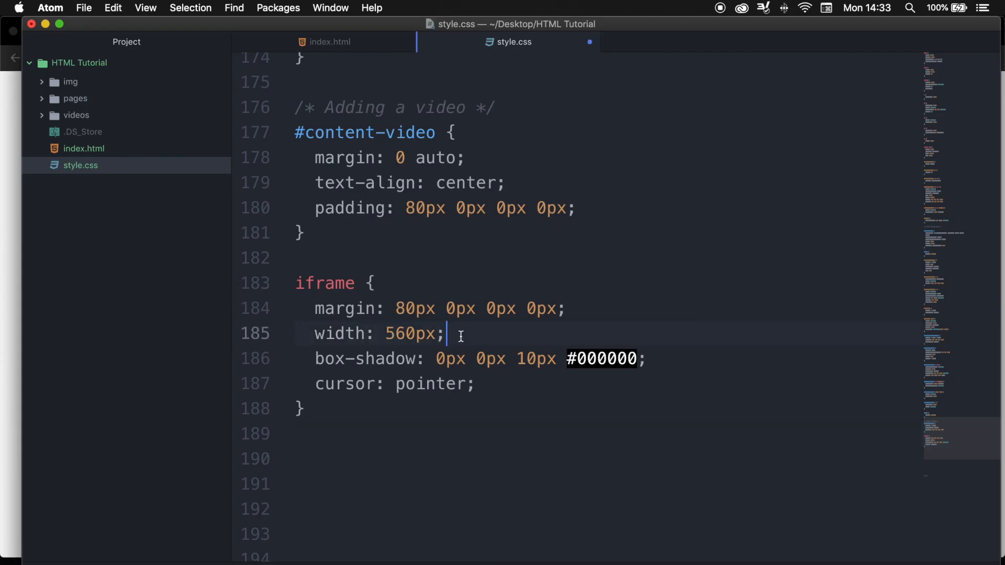
{"action": "type", "text": "he"}
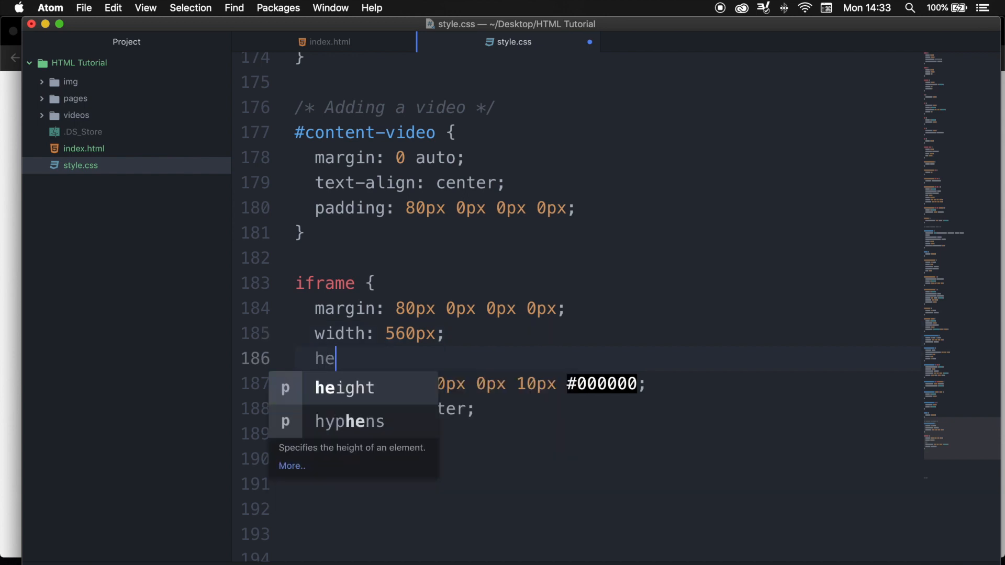
{"action": "type", "text": "ight:"}
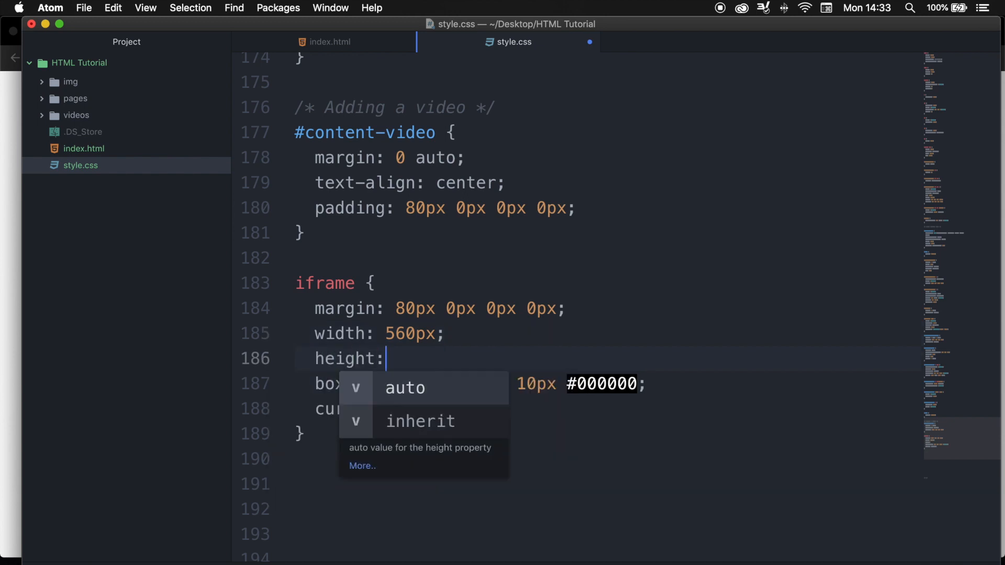
{"action": "type", "text": "315px;"}
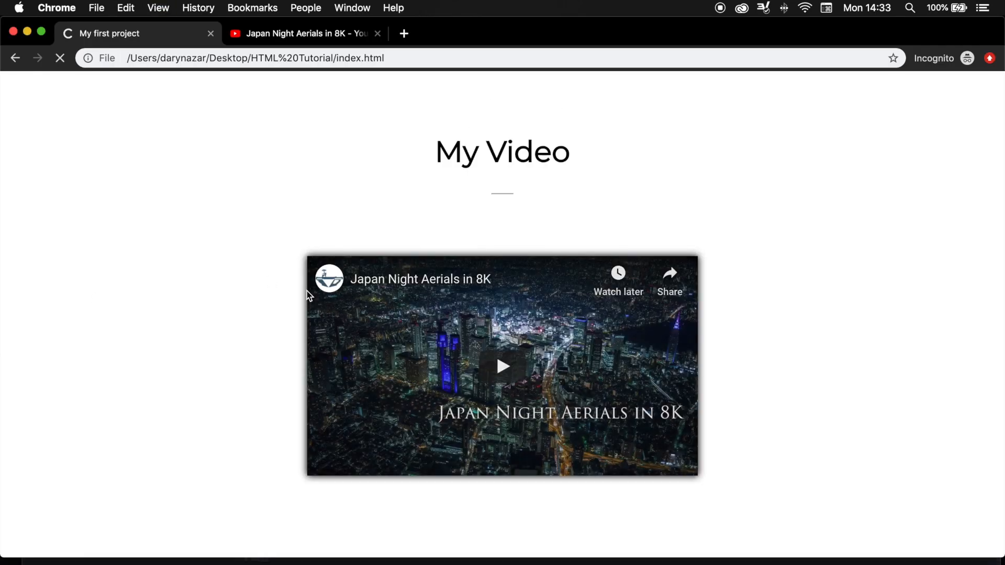
{"action": "left_click", "coordinate": [61, 57]}
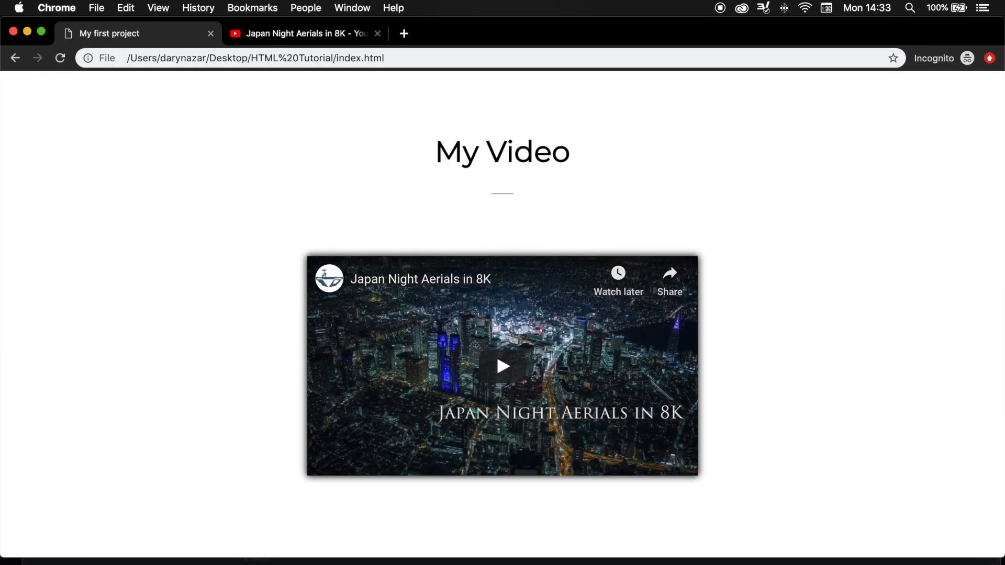